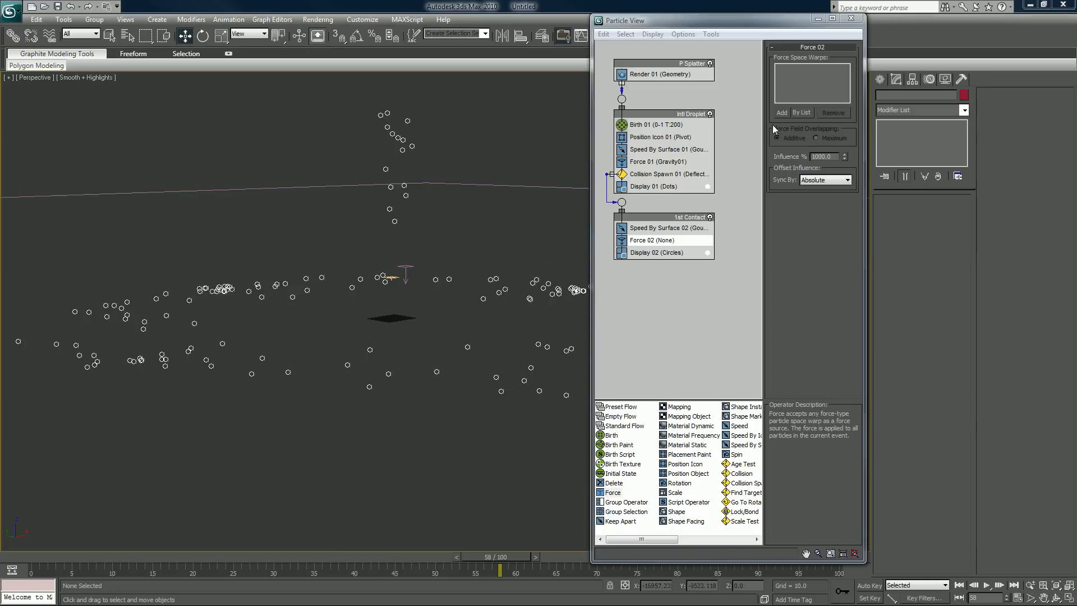
Add Gravity01 to the 1st Contact force and bring up Birth 01 to cut droplets to 10.
{"action": "left_click", "coordinate": [781, 112]}
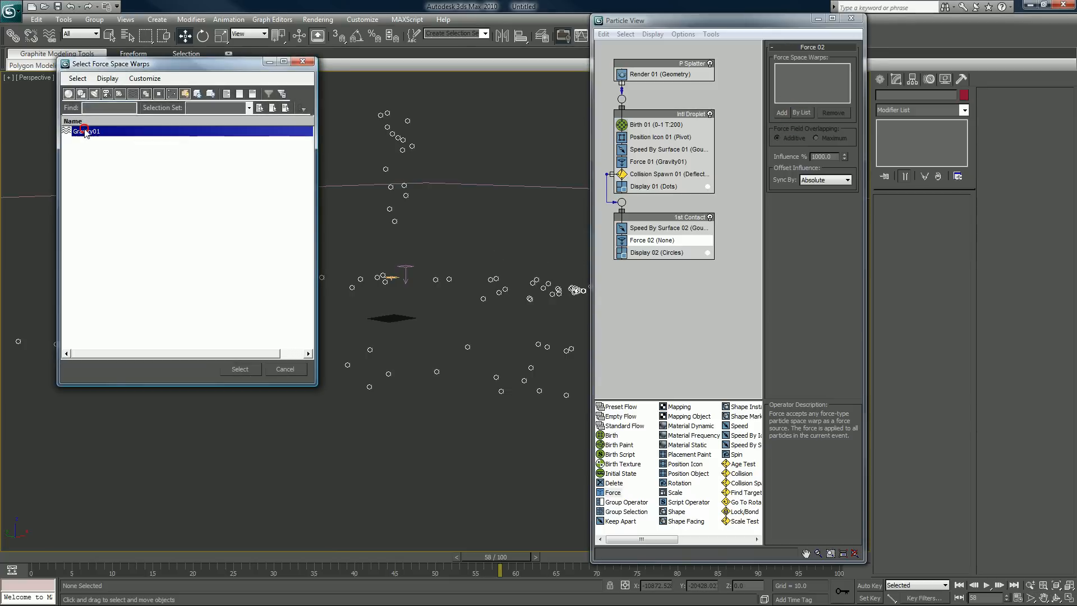
{"action": "left_click", "coordinate": [239, 369]}
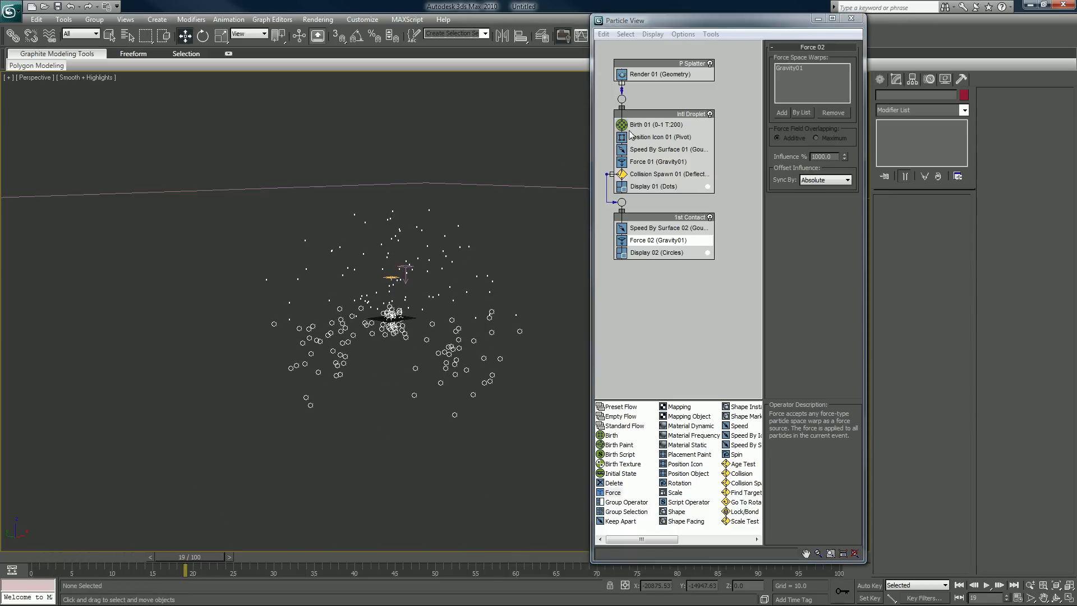
{"action": "left_click", "coordinate": [652, 124]}
{"action": "type", "text": "10"}
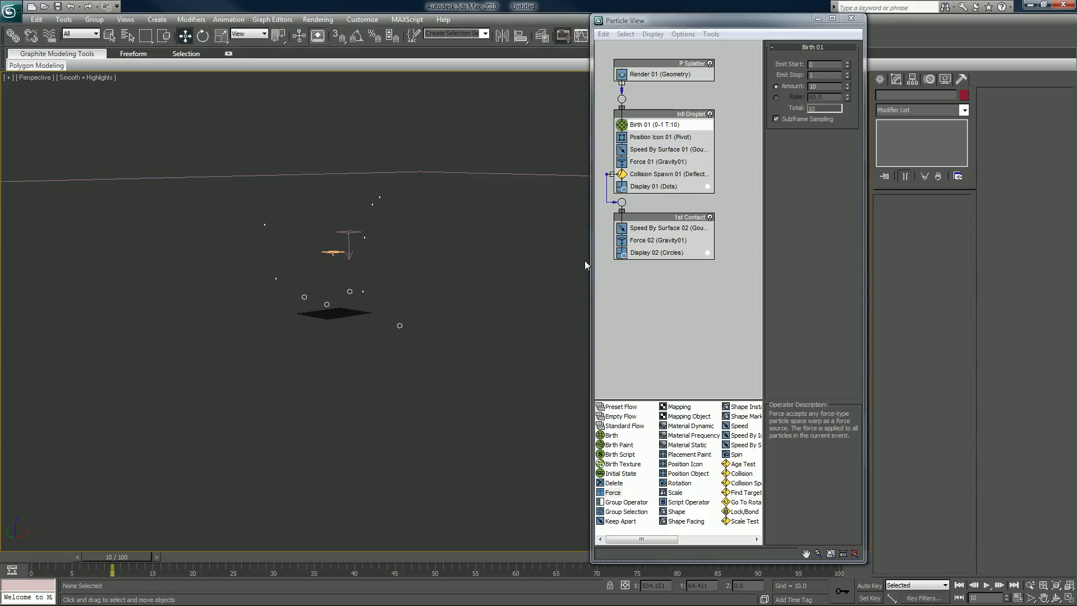
Set the 1st Contact speed variation to 150 and set droplets to spawn 3 offspring on Deflector01.
{"action": "left_click", "coordinate": [666, 227]}
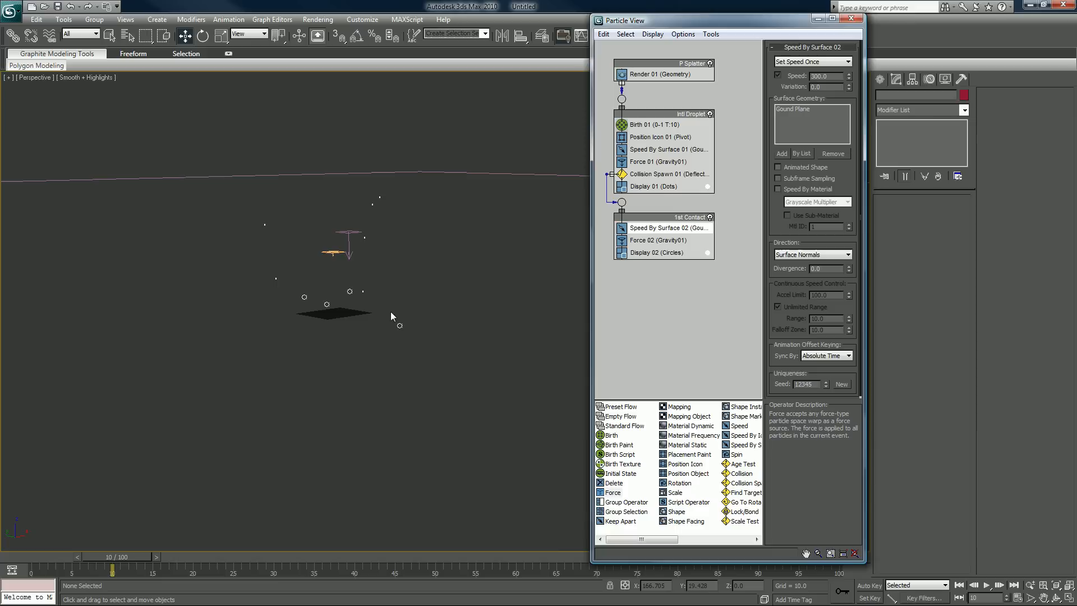
{"action": "mouse_move", "coordinate": [327, 317]}
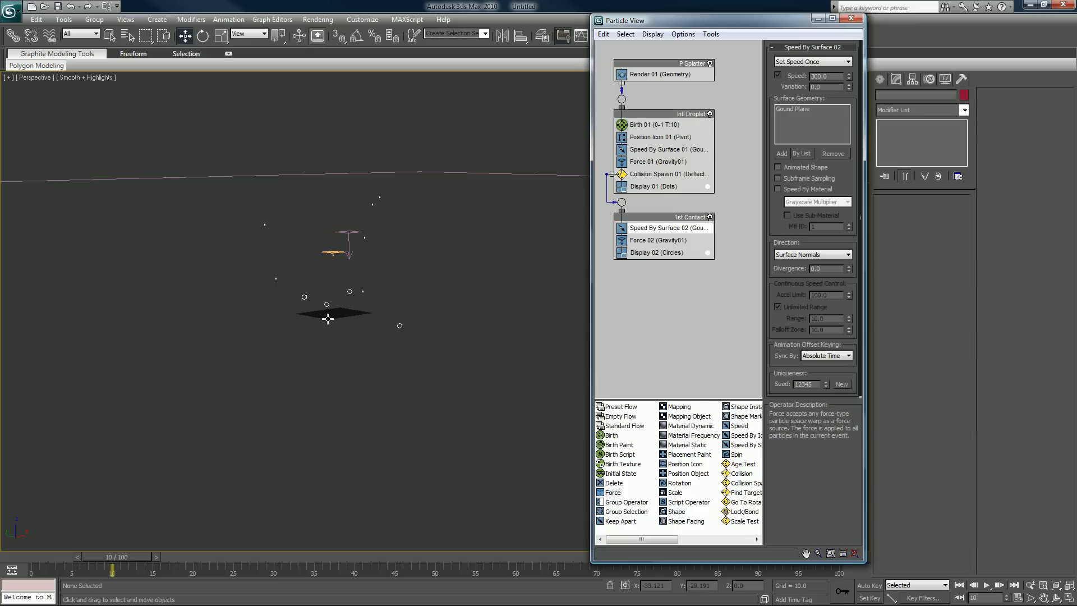
{"action": "mouse_move", "coordinate": [816, 110]}
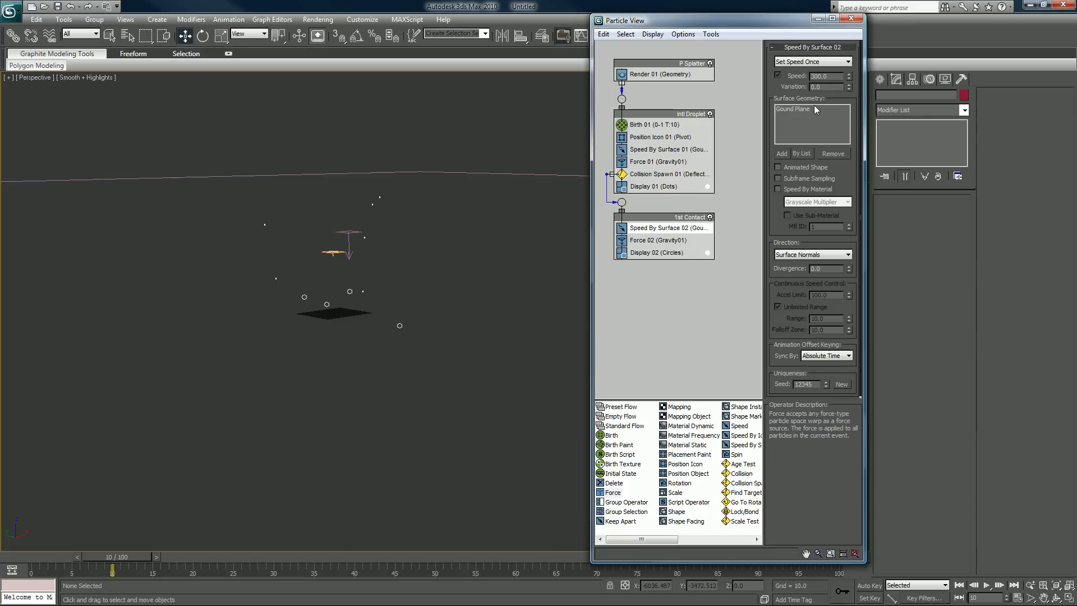
{"action": "triple_click", "coordinate": [824, 76]}
{"action": "type", "text": "150"}
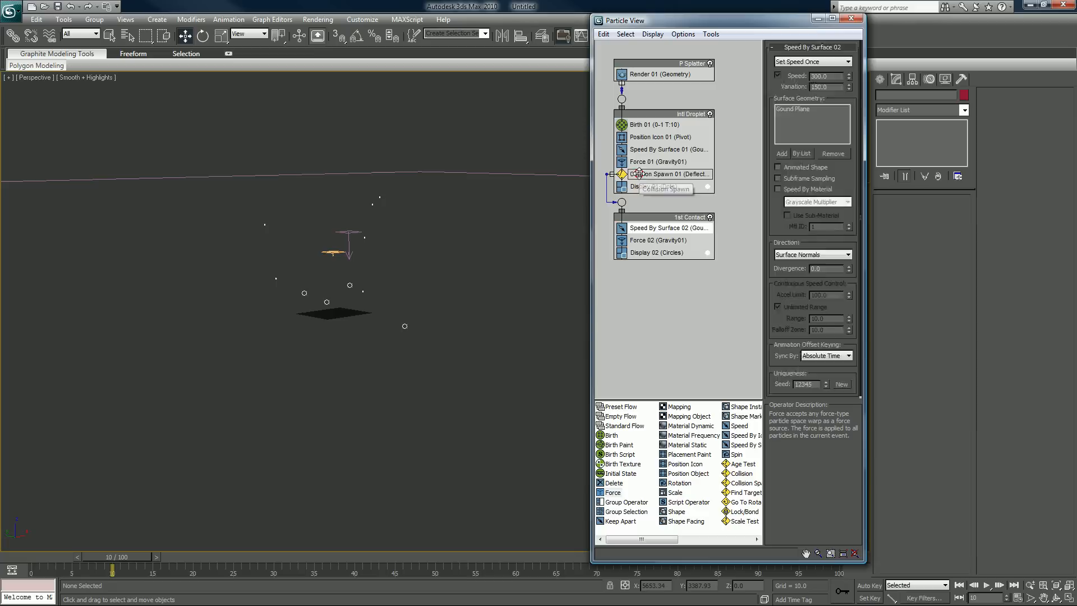
{"action": "left_click", "coordinate": [671, 174]}
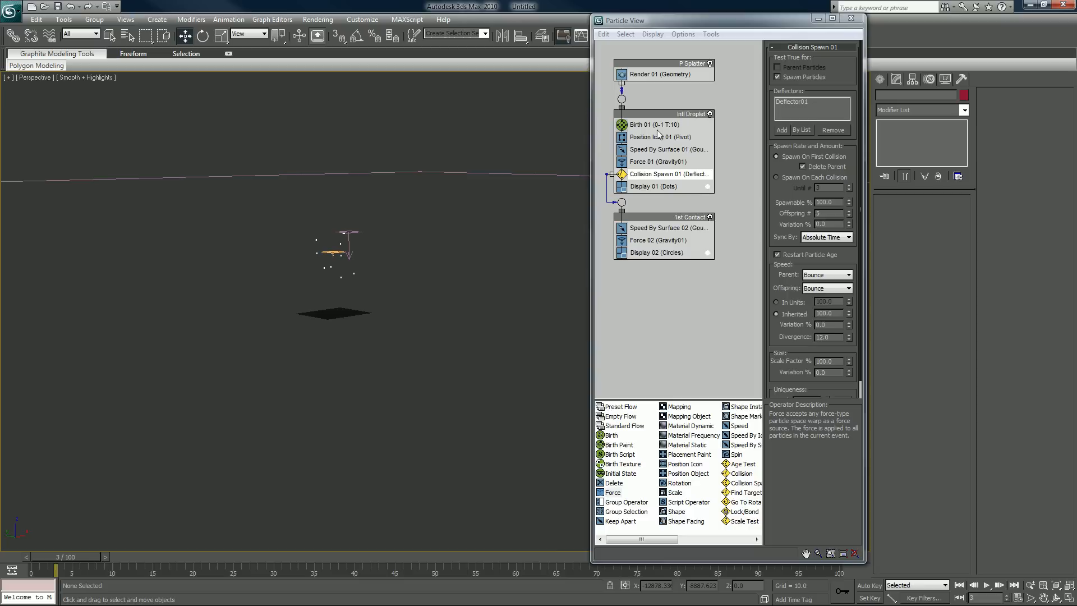
{"action": "mouse_move", "coordinate": [670, 232]}
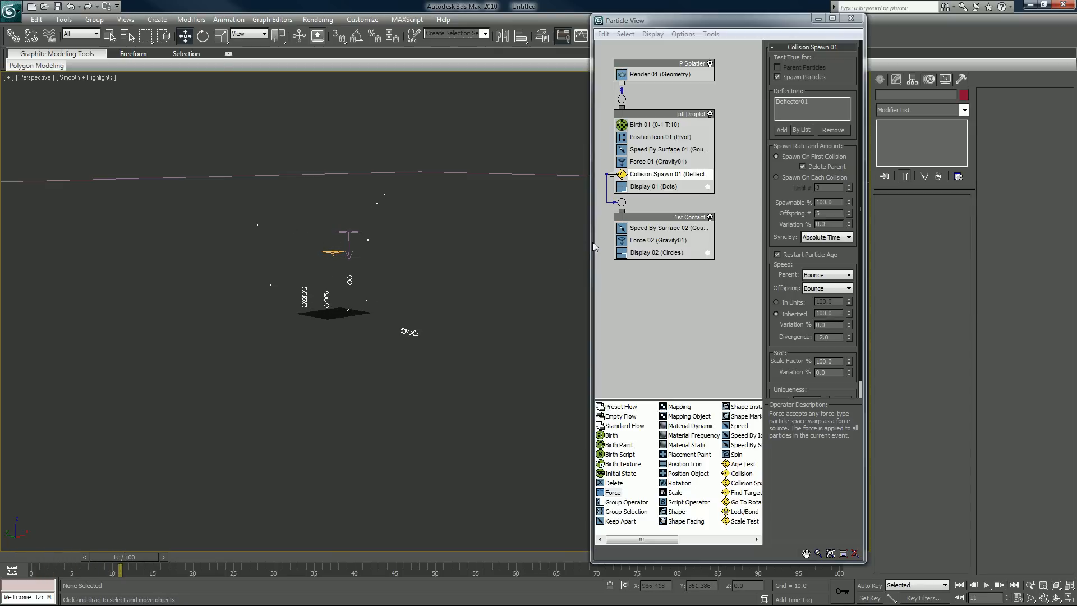
{"action": "mouse_move", "coordinate": [313, 314]}
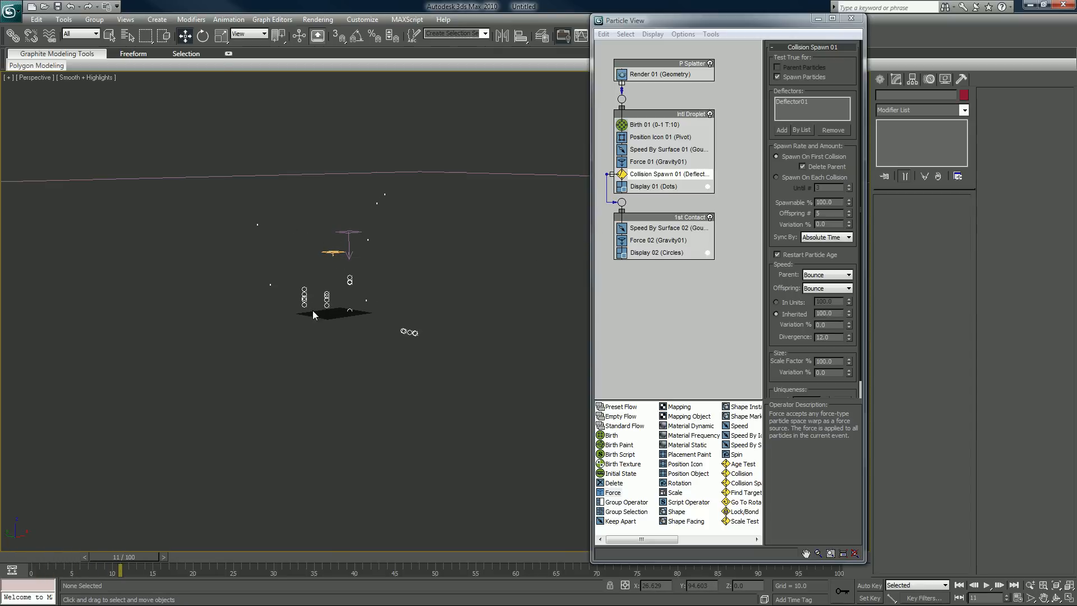
{"action": "mouse_move", "coordinate": [334, 304]}
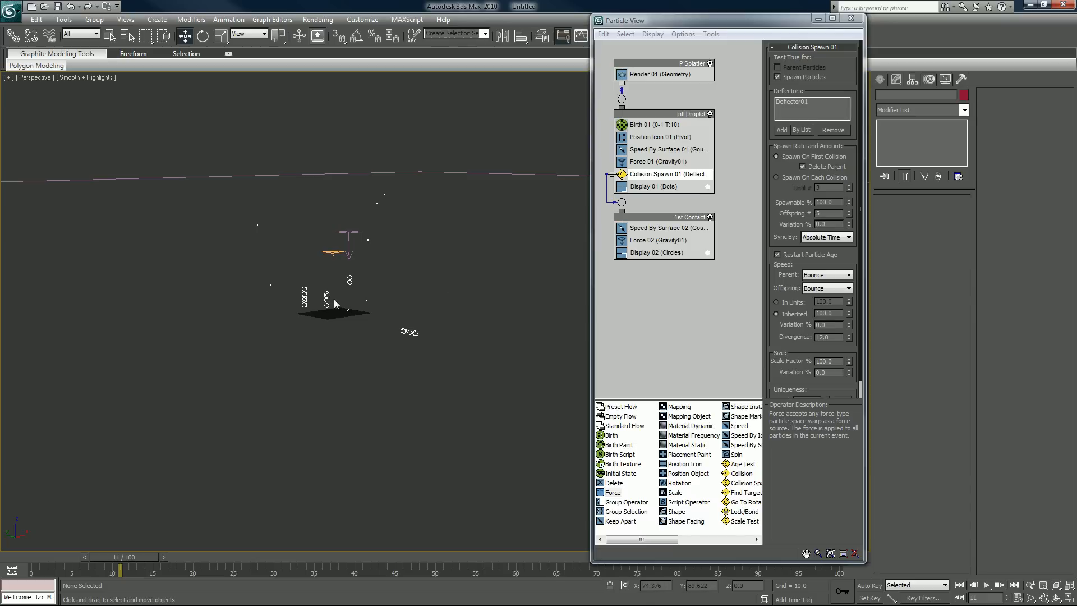
{"action": "mouse_move", "coordinate": [637, 233]}
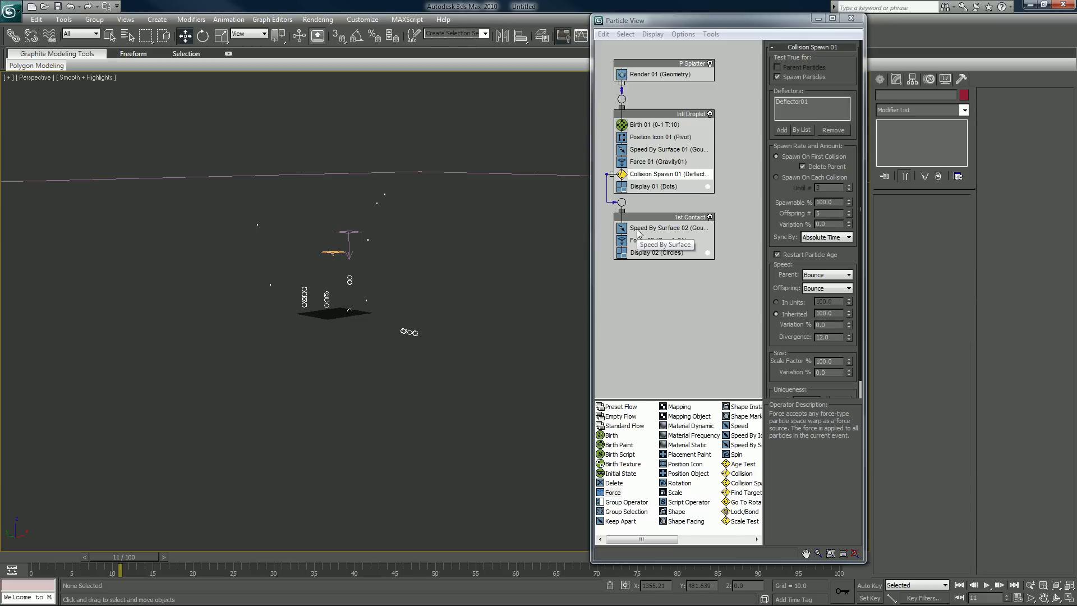
Give 1st Contact speed a new seed and 45 divergence; spawn 10 offspring with 50% variation.
{"action": "left_click", "coordinate": [665, 227]}
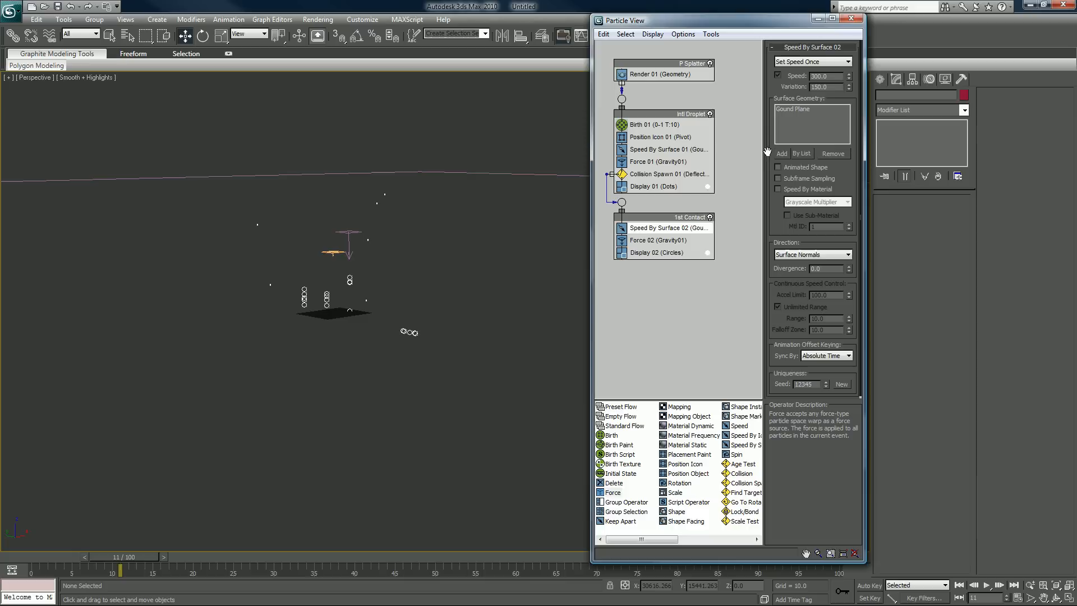
{"action": "left_click", "coordinate": [840, 384]}
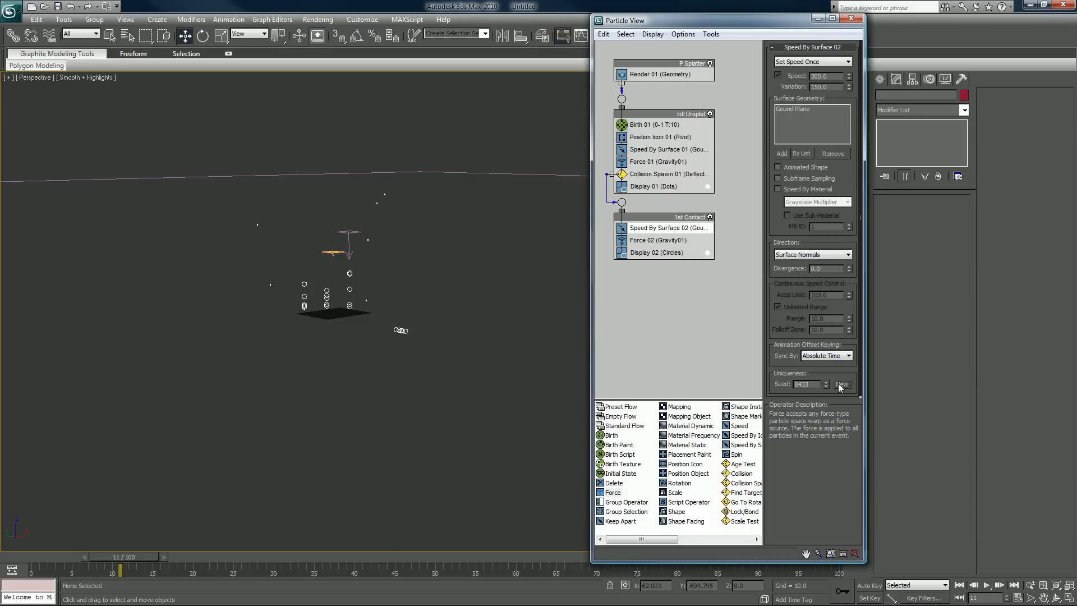
{"action": "mouse_move", "coordinate": [840, 304]}
{"action": "type", "text": "45"}
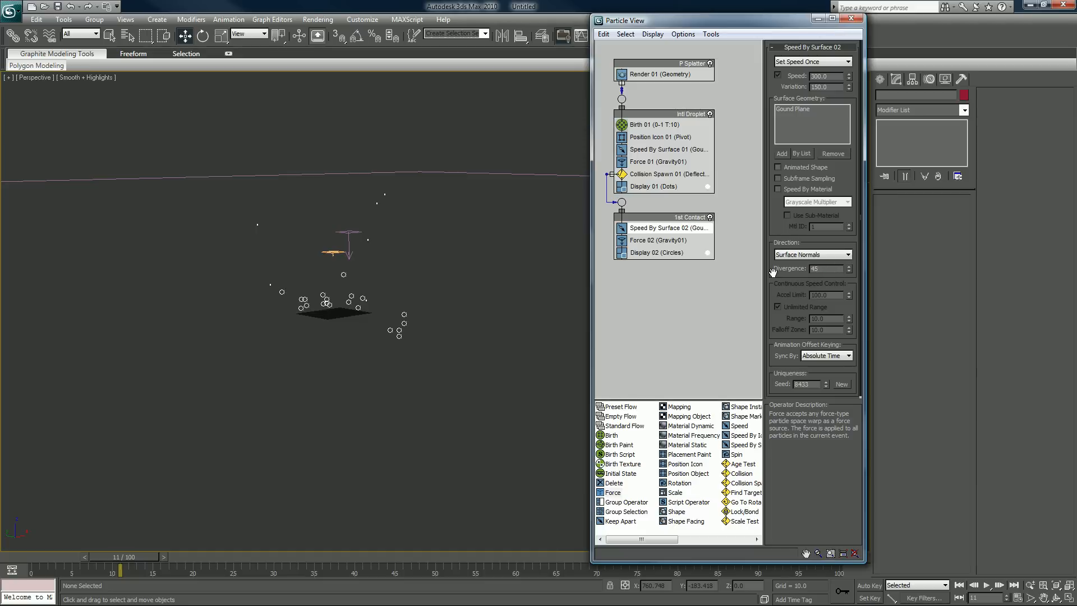
{"action": "triple_click", "coordinate": [824, 269]}
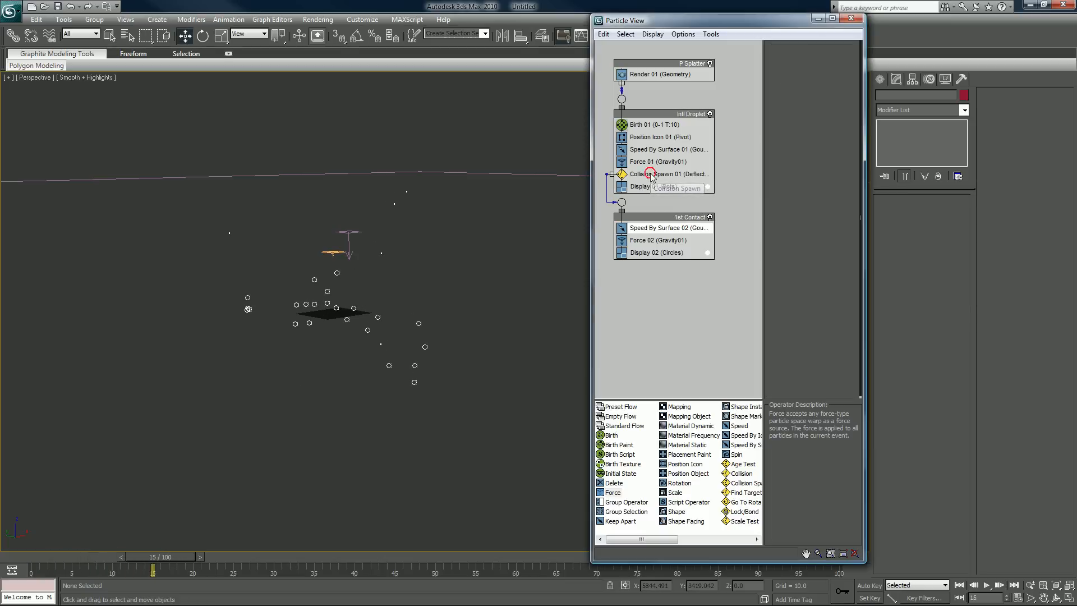
{"action": "left_click", "coordinate": [673, 174]}
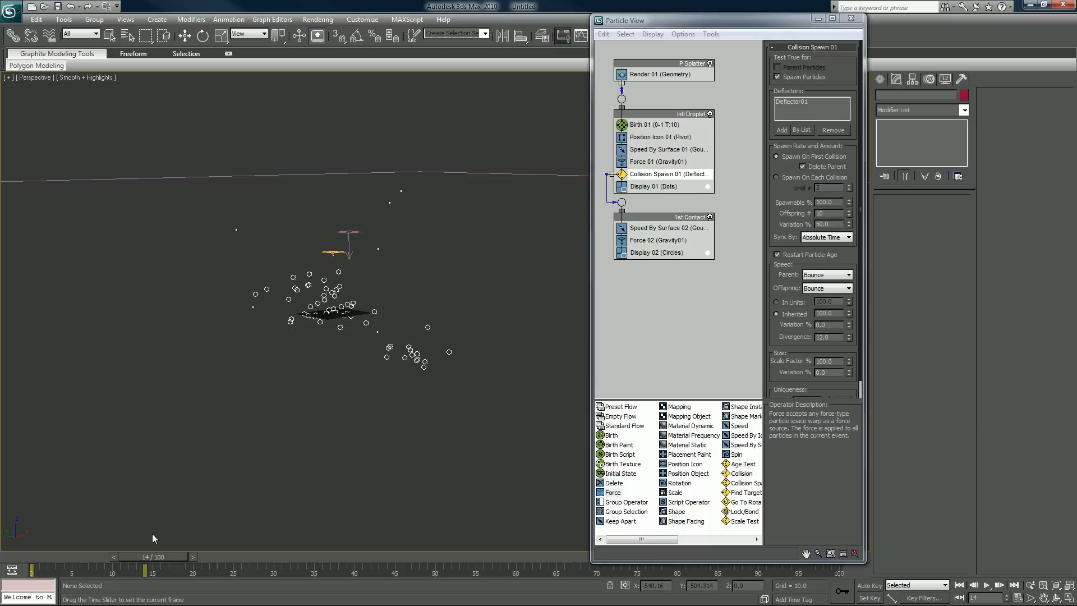
{"action": "left_click", "coordinate": [667, 227]}
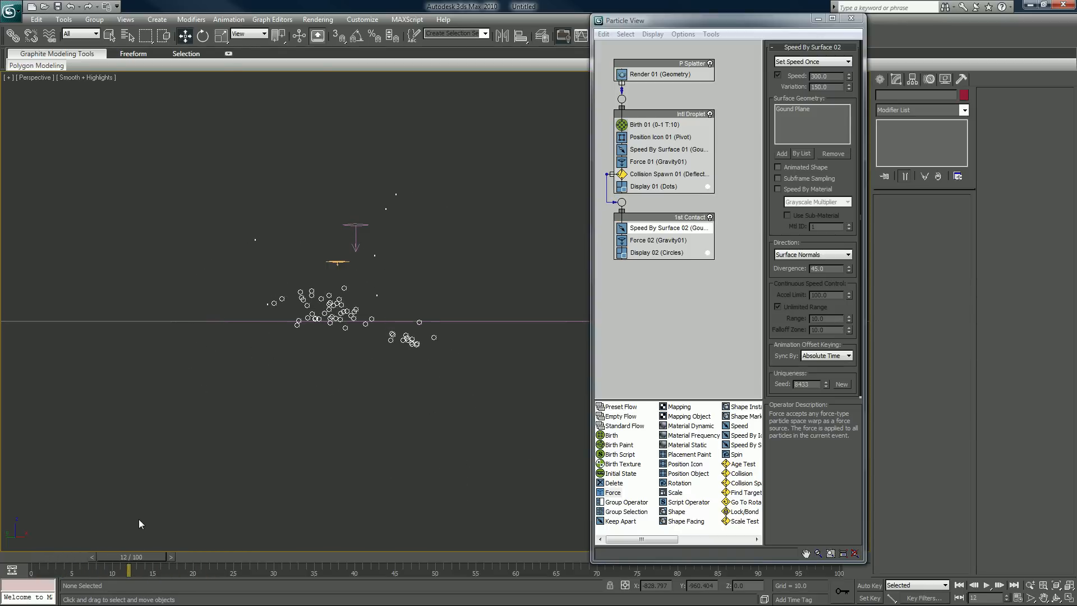
{"action": "mouse_move", "coordinate": [560, 390]}
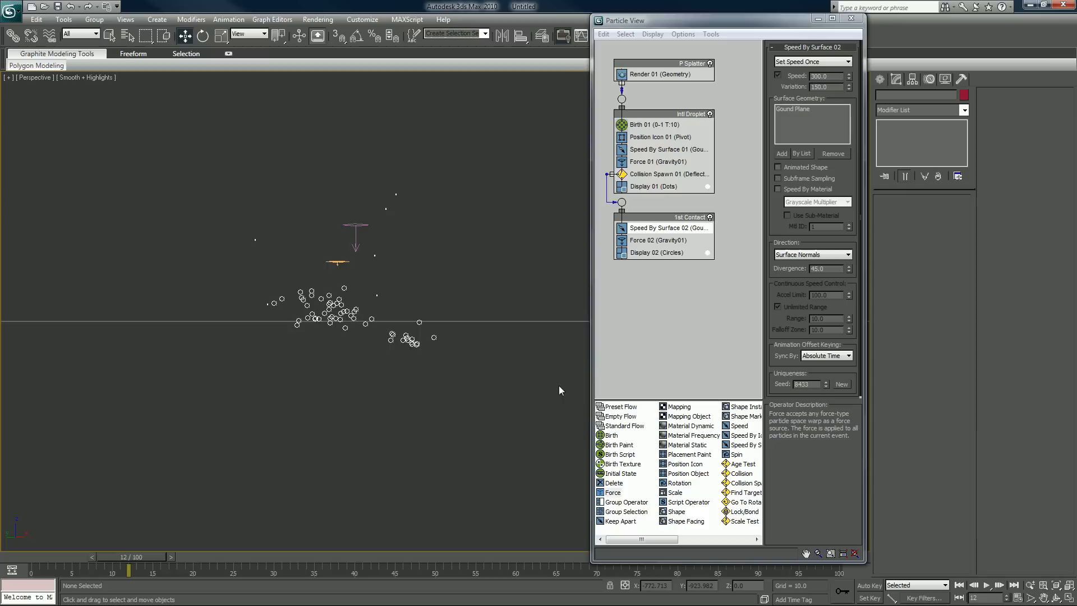
{"action": "mouse_move", "coordinate": [737, 480]}
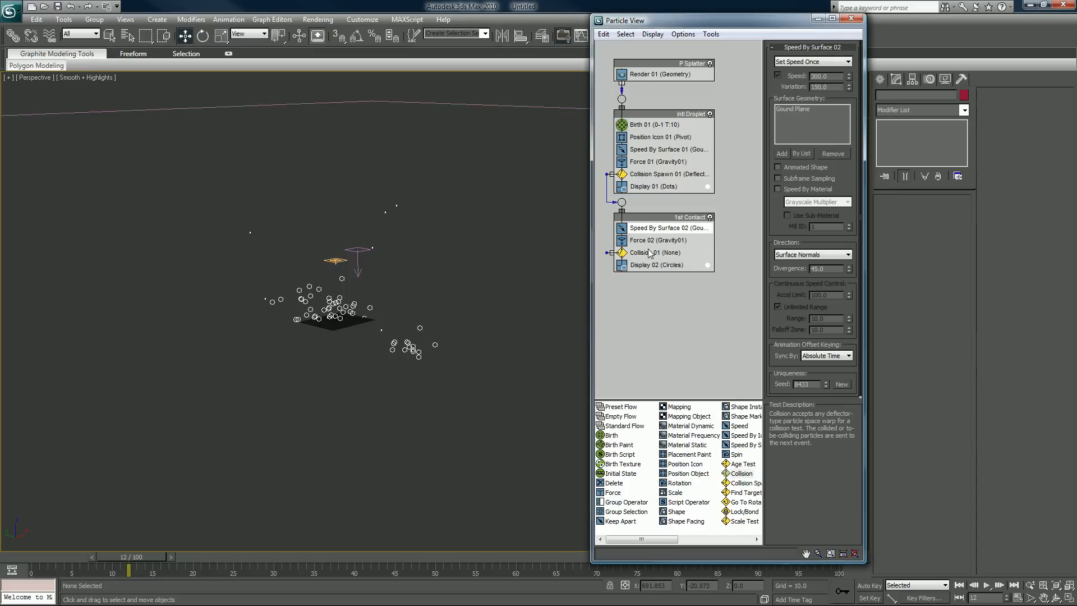
Add Deflector01 to the Collision test, passing after colliding twice with Speed Bounce.
{"action": "left_click", "coordinate": [657, 252]}
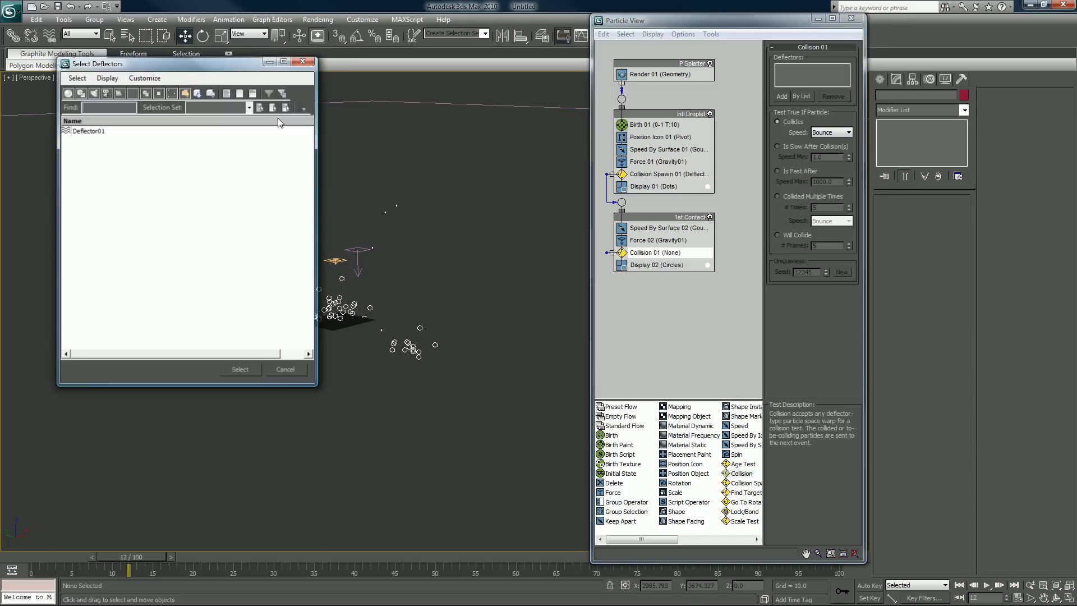
{"action": "left_click", "coordinate": [239, 369]}
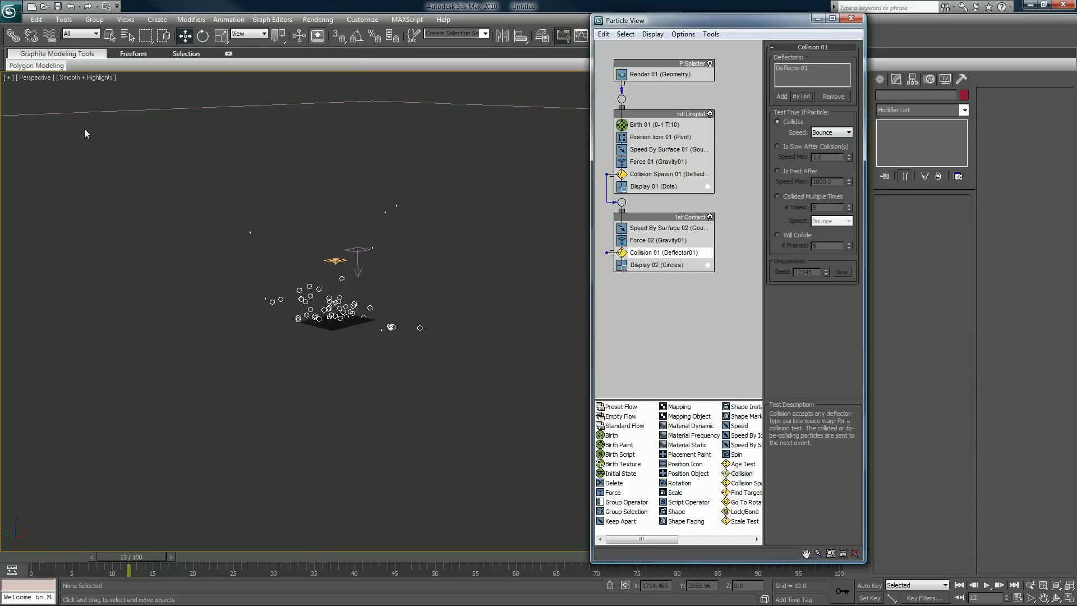
{"action": "mouse_move", "coordinate": [779, 181]}
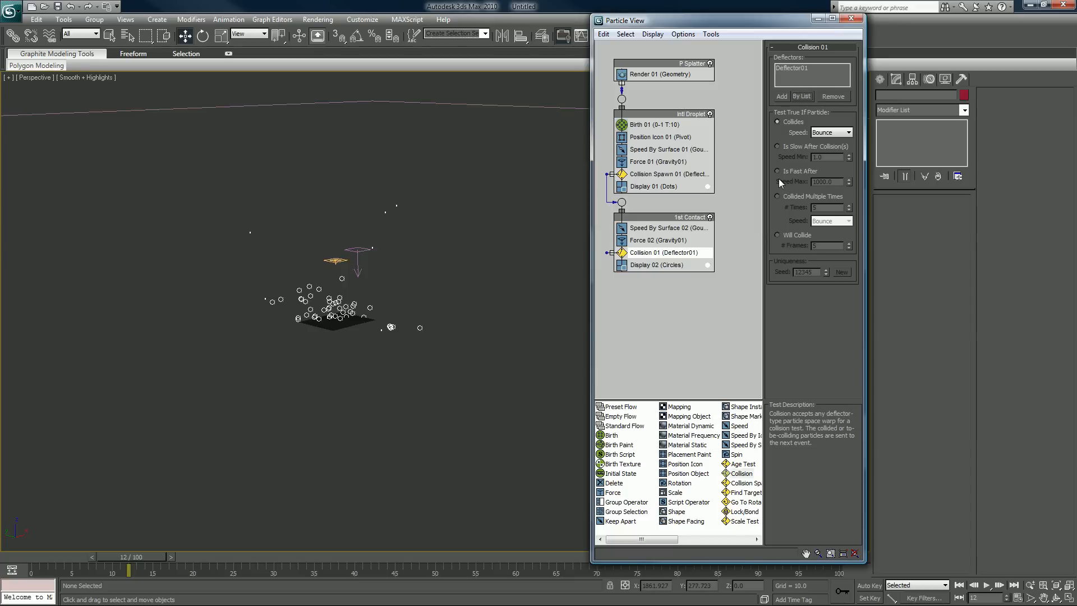
{"action": "left_click", "coordinate": [777, 196]}
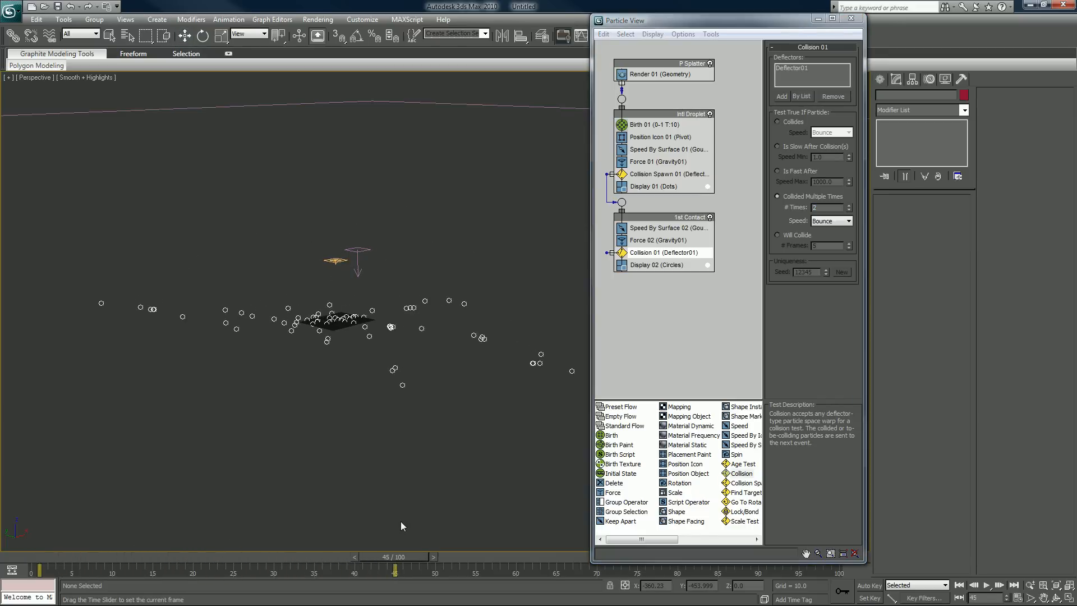
{"action": "mouse_move", "coordinate": [586, 324]}
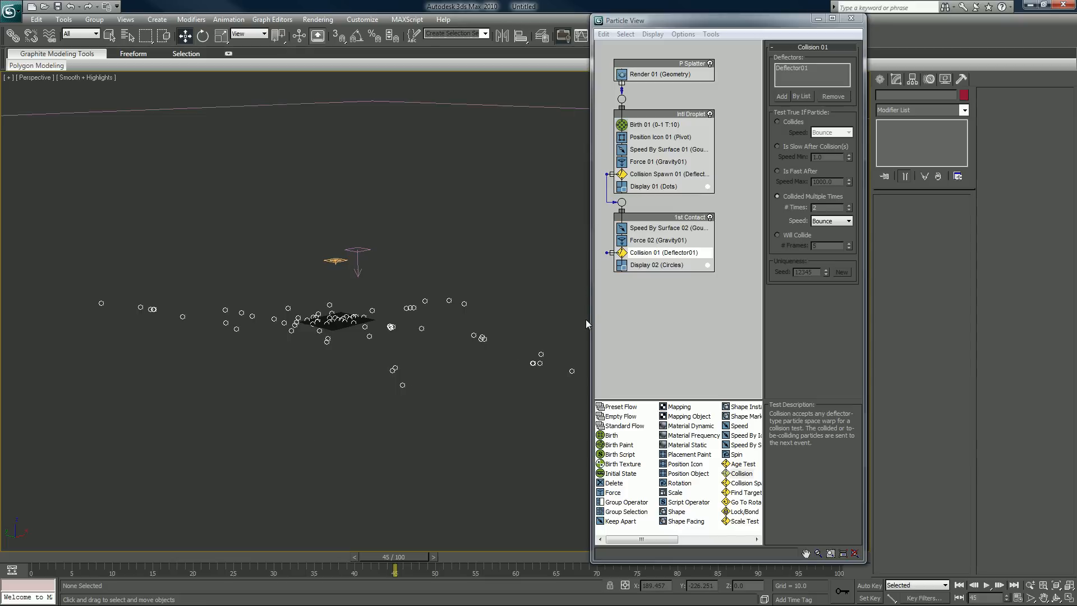
{"action": "mouse_move", "coordinate": [626, 249]}
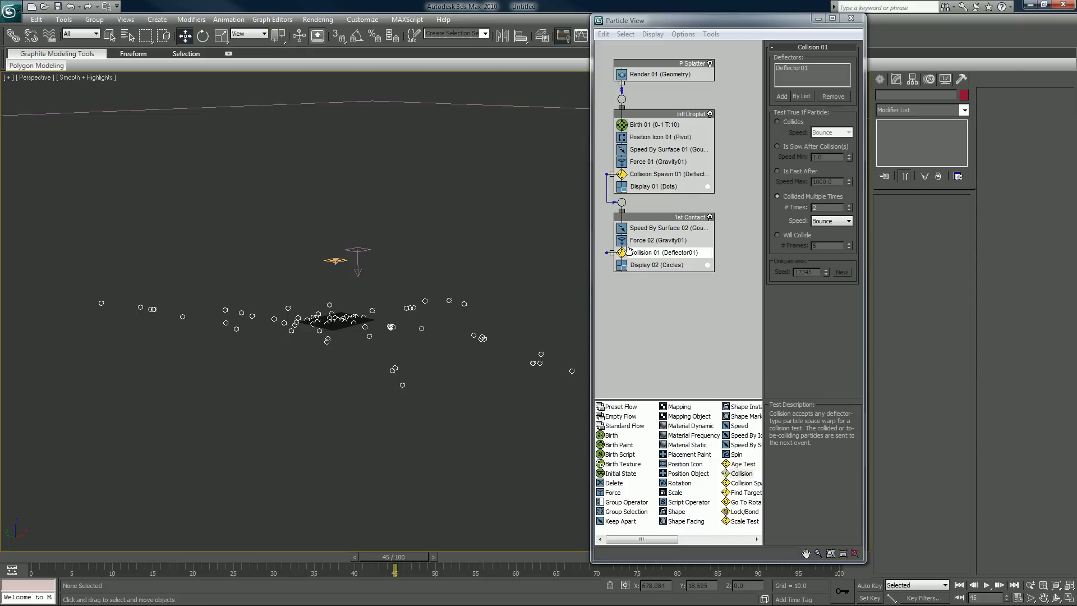
{"action": "mouse_move", "coordinate": [680, 494]}
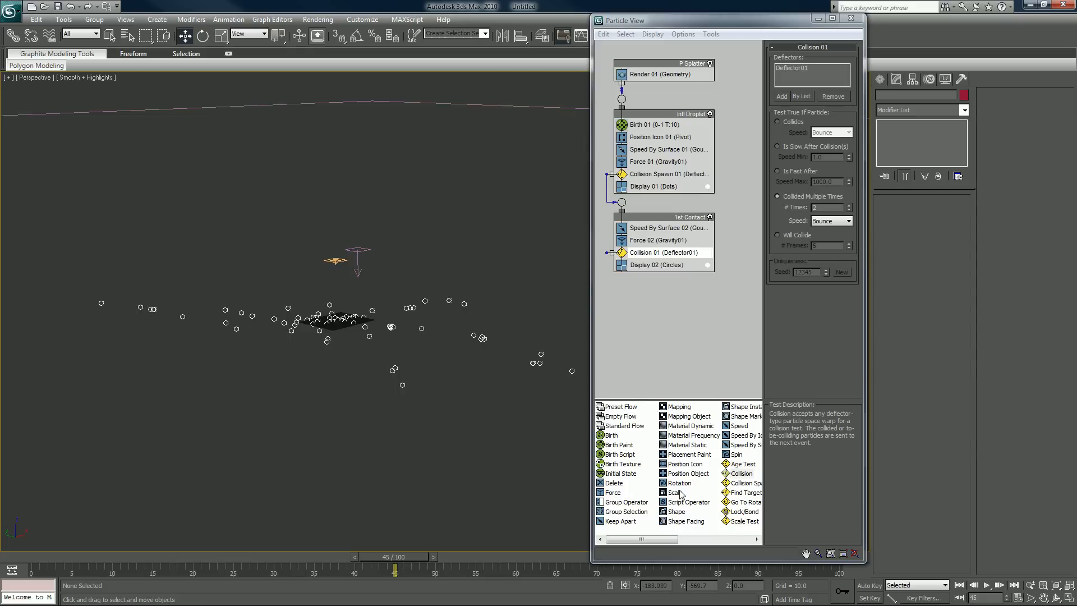
{"action": "mouse_move", "coordinate": [690, 472]}
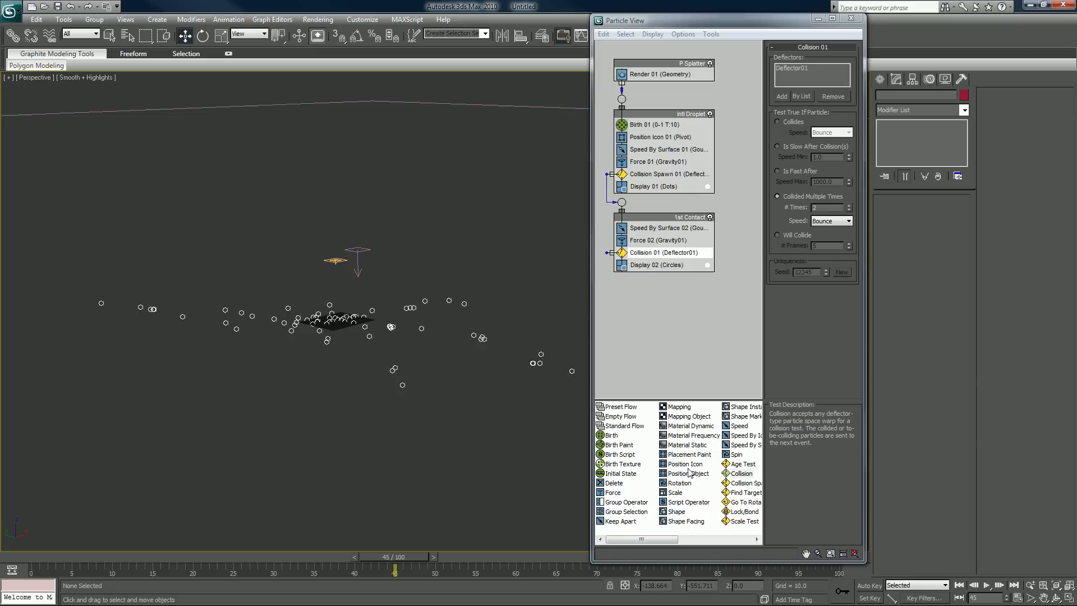
{"action": "mouse_move", "coordinate": [728, 431]}
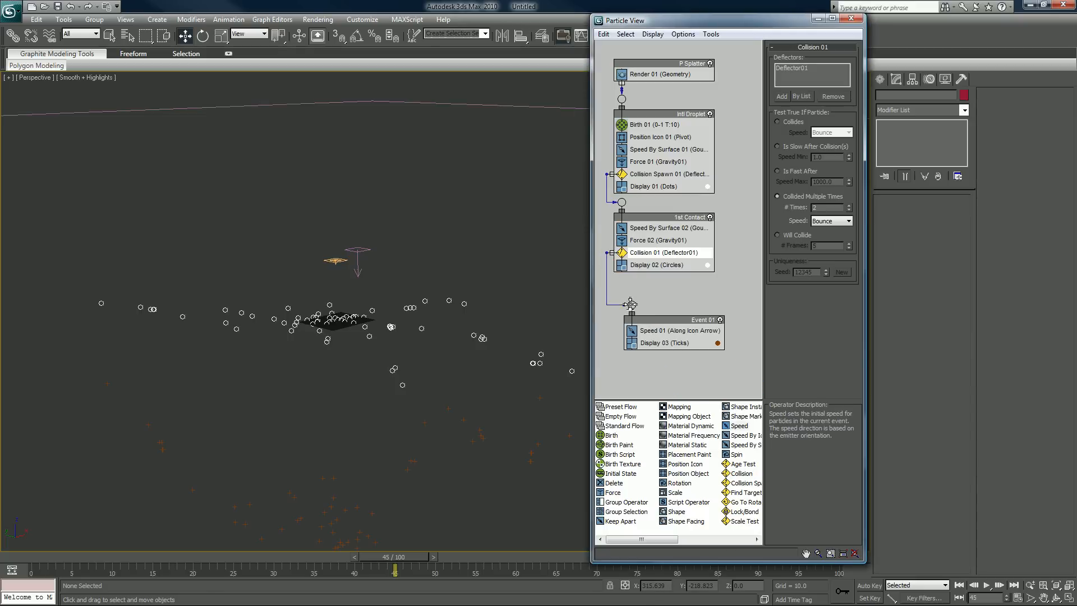
{"action": "mouse_move", "coordinate": [443, 472]}
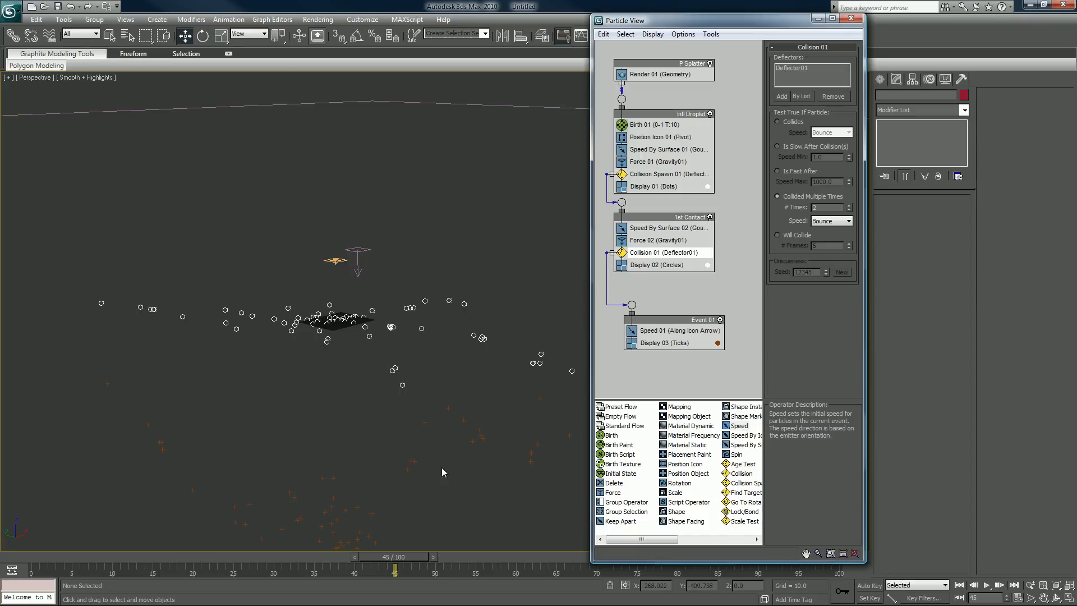
{"action": "mouse_move", "coordinate": [415, 463]}
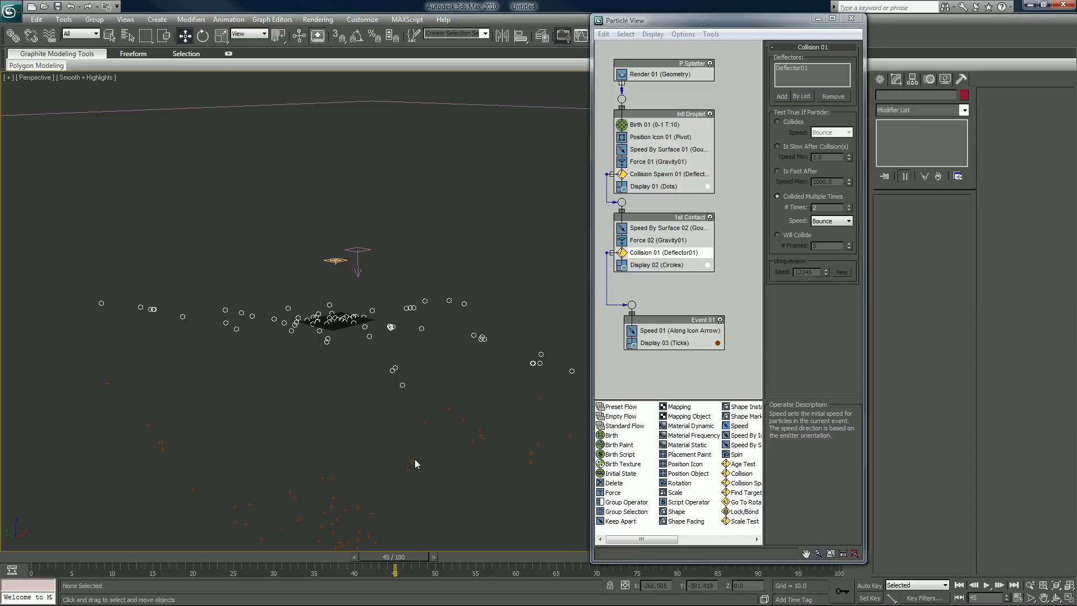
{"action": "mouse_move", "coordinate": [664, 342]}
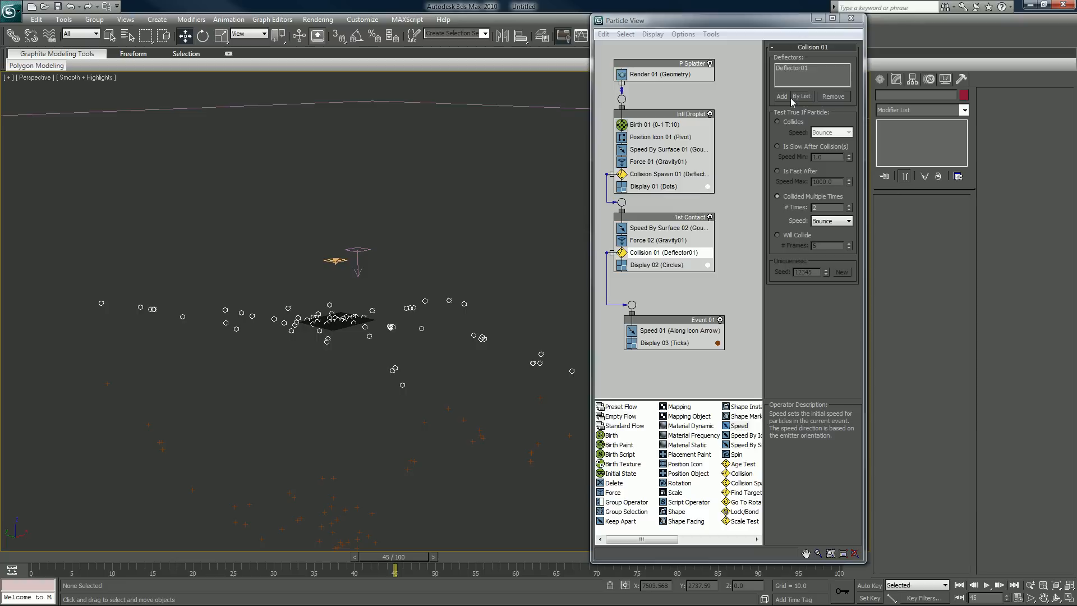
{"action": "mouse_move", "coordinate": [654, 331]}
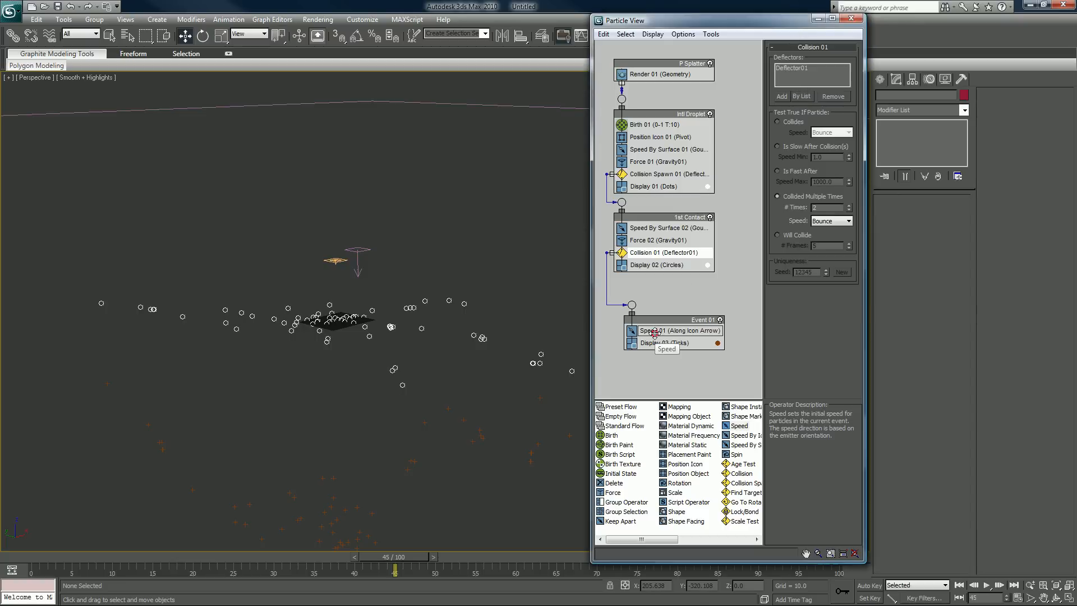
Check the final event's Speed 01, keep Display 03 as Ticks and make them white.
{"action": "left_click", "coordinate": [678, 330]}
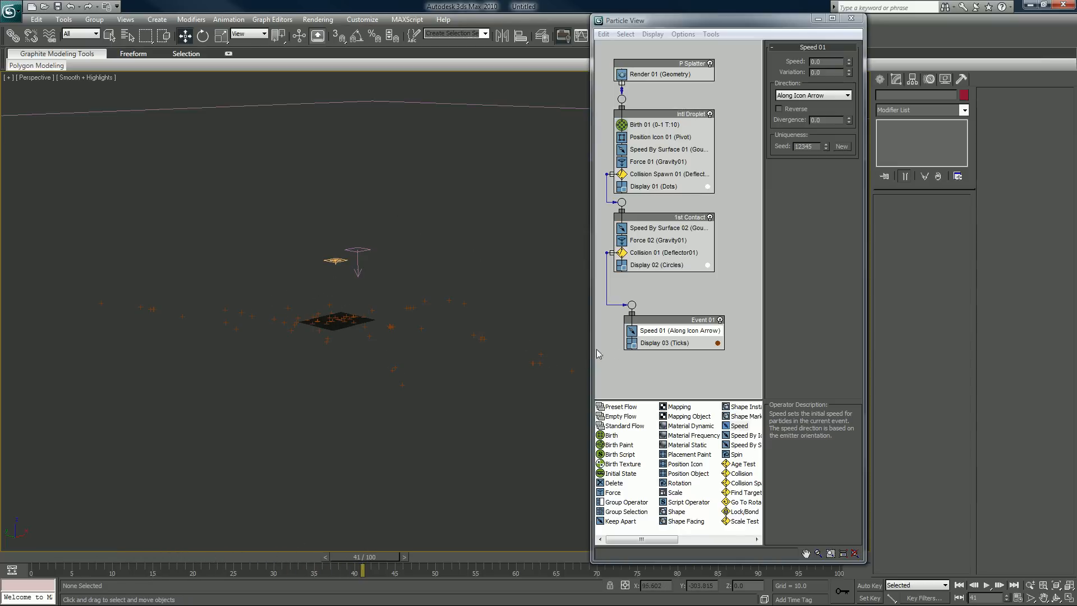
{"action": "left_click", "coordinate": [824, 63]}
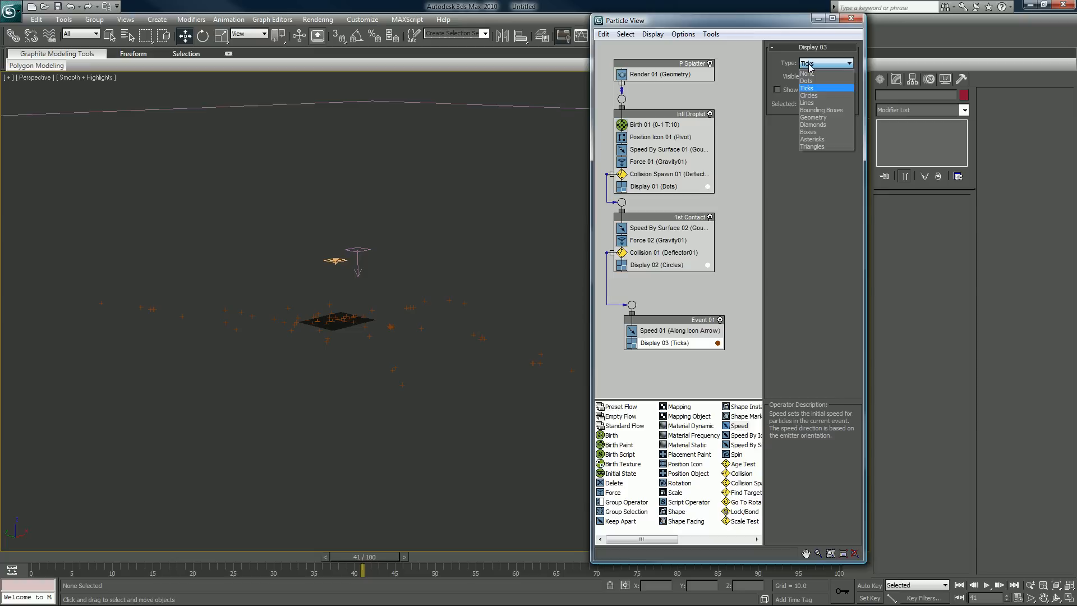
{"action": "mouse_move", "coordinate": [816, 90]}
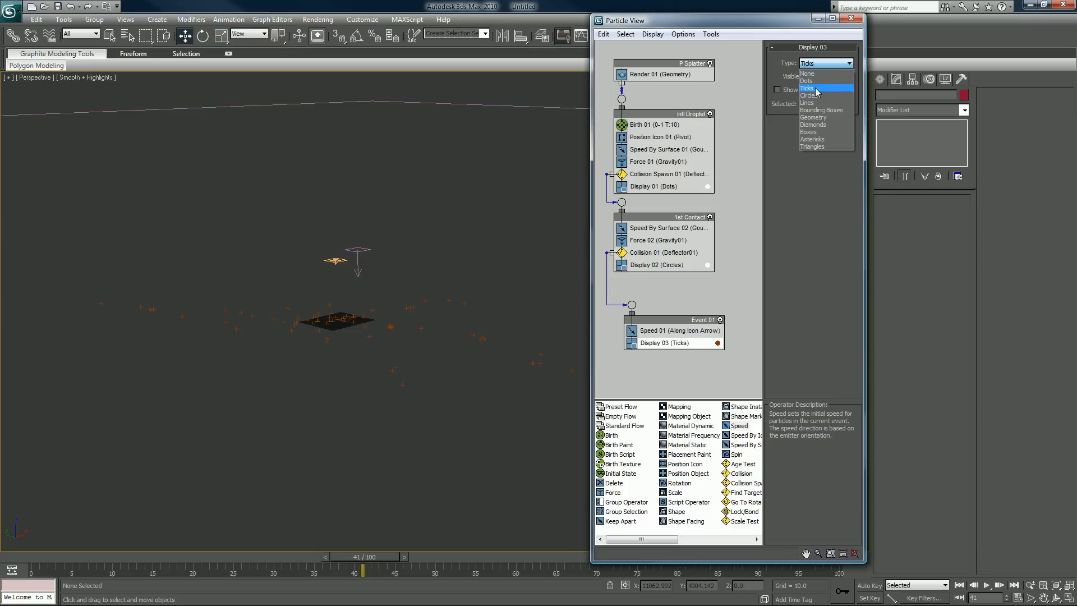
{"action": "left_click", "coordinate": [813, 88]}
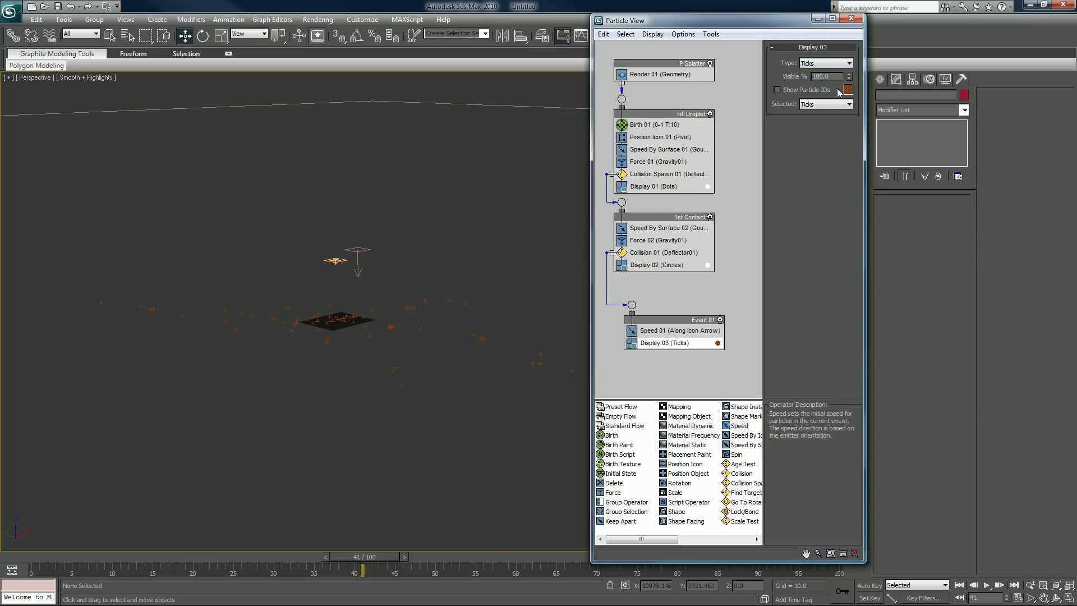
{"action": "left_click", "coordinate": [846, 89]}
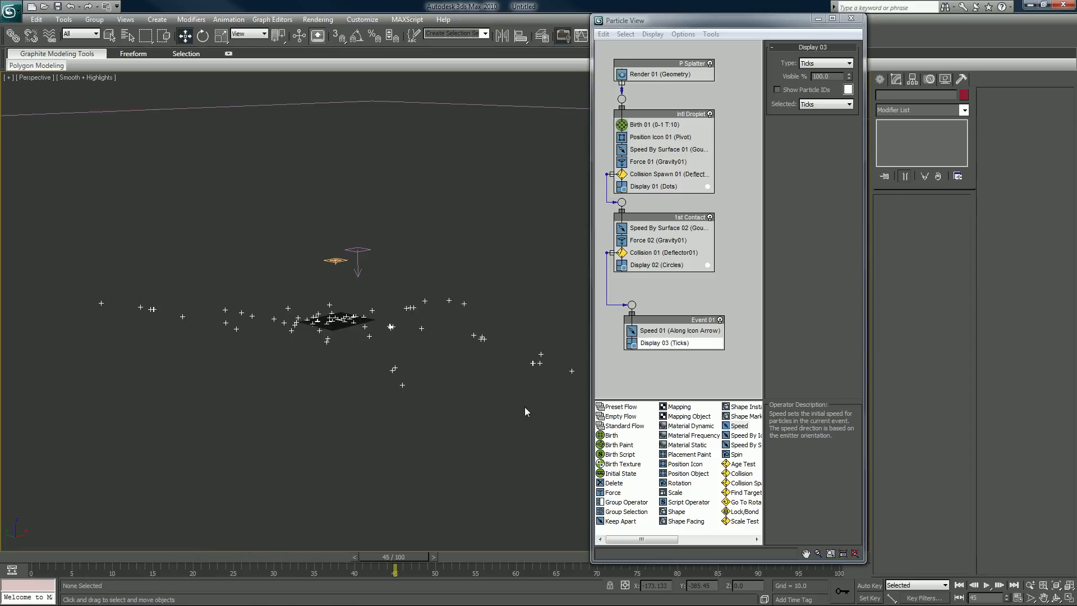
Rename the final event 'Stay Put' and select the P Splatter emitter for moving.
{"action": "left_click", "coordinate": [702, 319]}
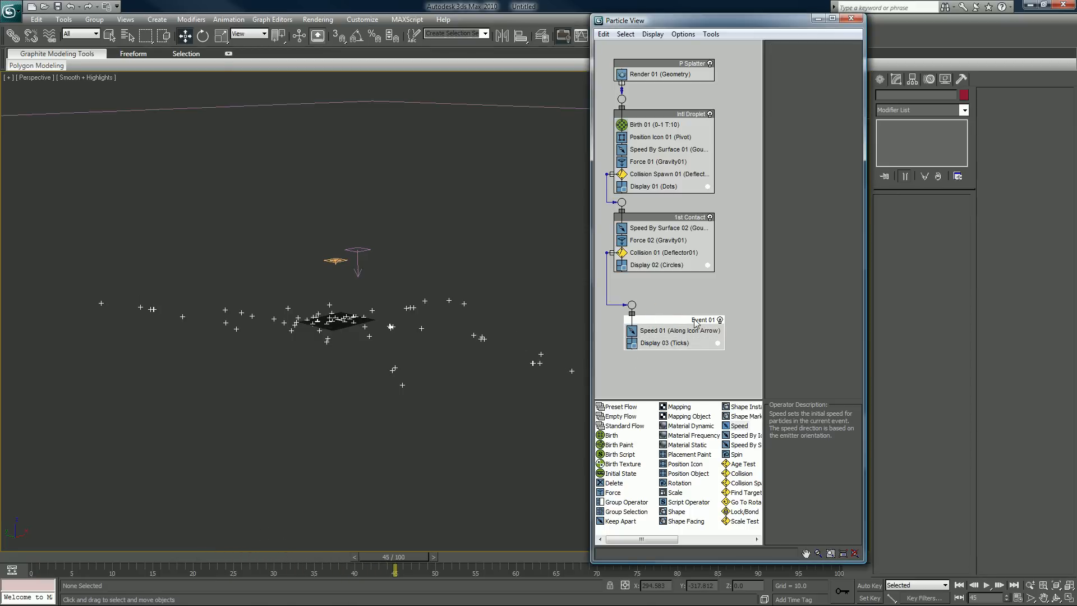
{"action": "right_click", "coordinate": [694, 323]}
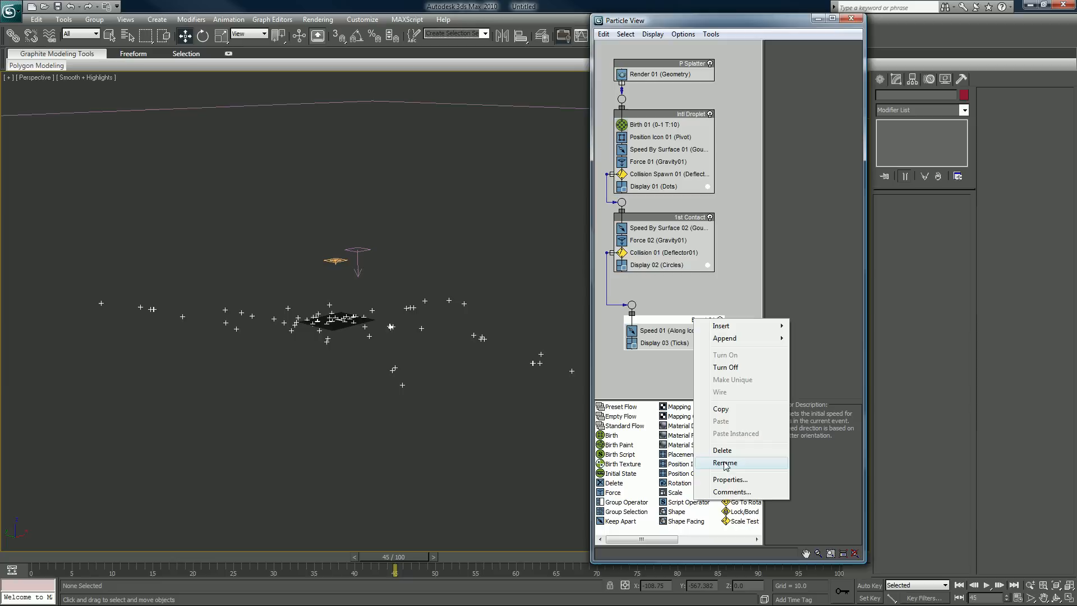
{"action": "left_click", "coordinate": [725, 462]}
{"action": "type", "text": "Stay Put"}
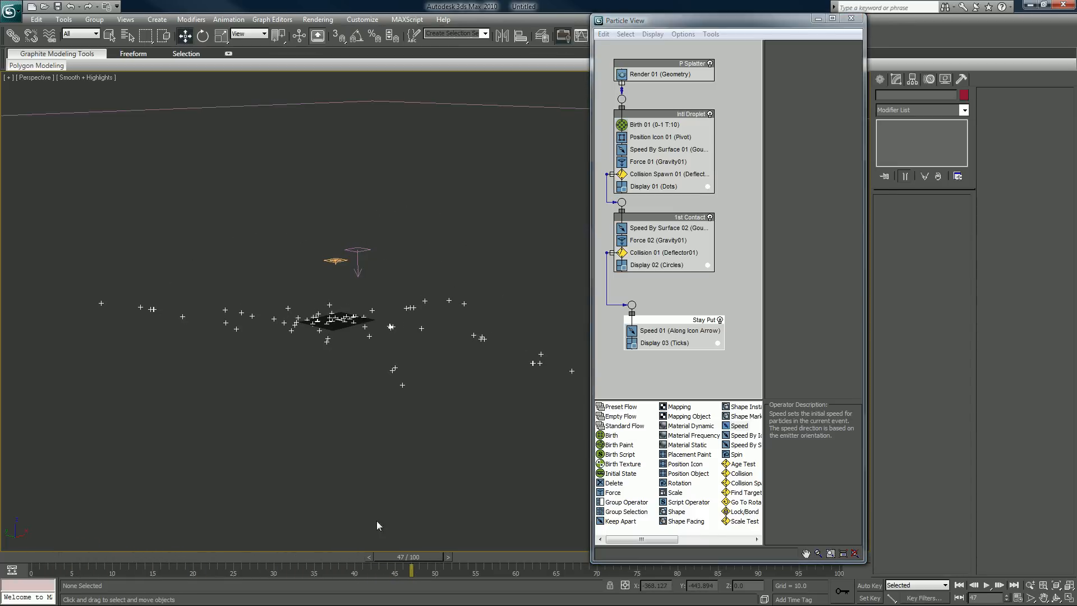
{"action": "left_click", "coordinate": [346, 260]}
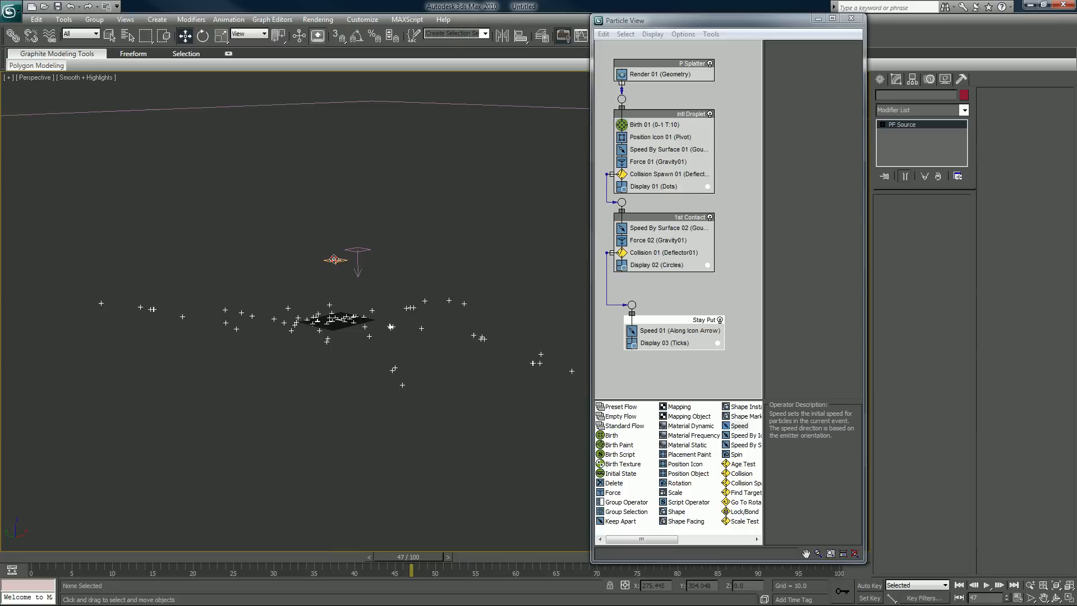
{"action": "left_click", "coordinate": [344, 261]}
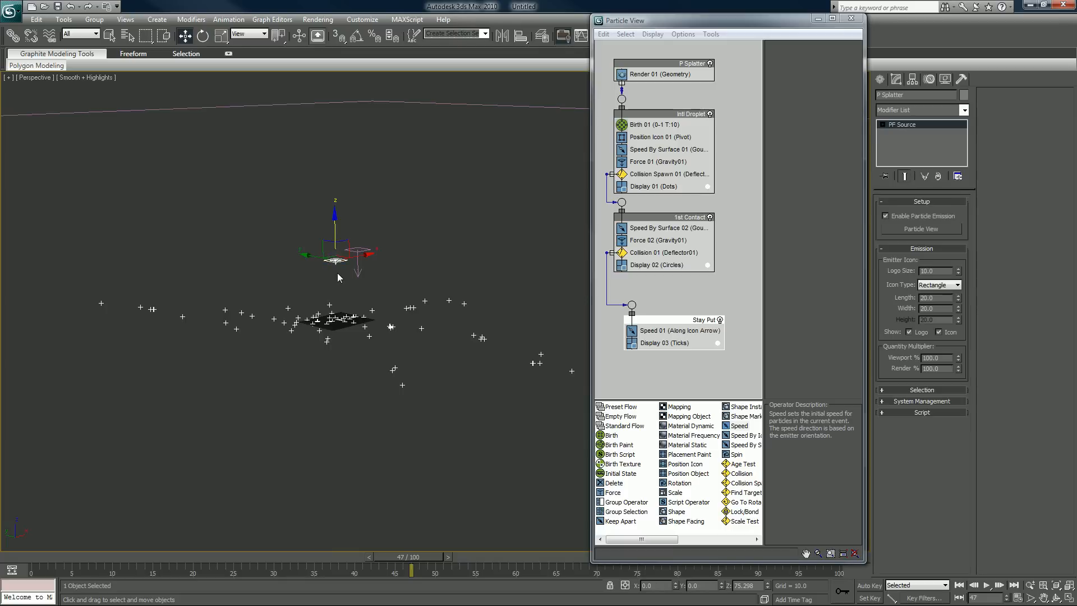
{"action": "mouse_move", "coordinate": [433, 171]}
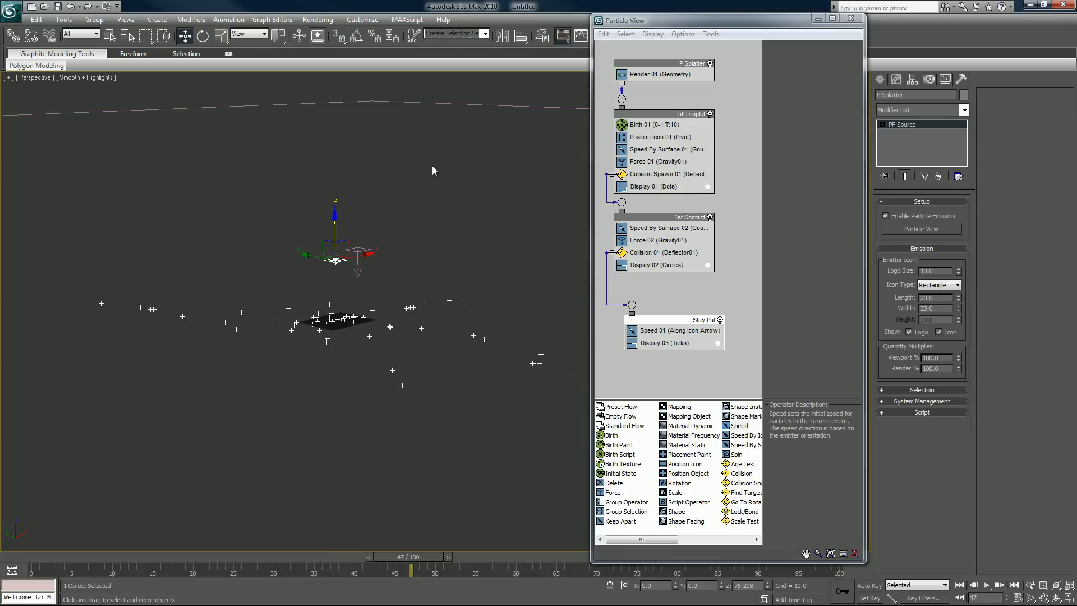
{"action": "mouse_move", "coordinate": [43, 558]}
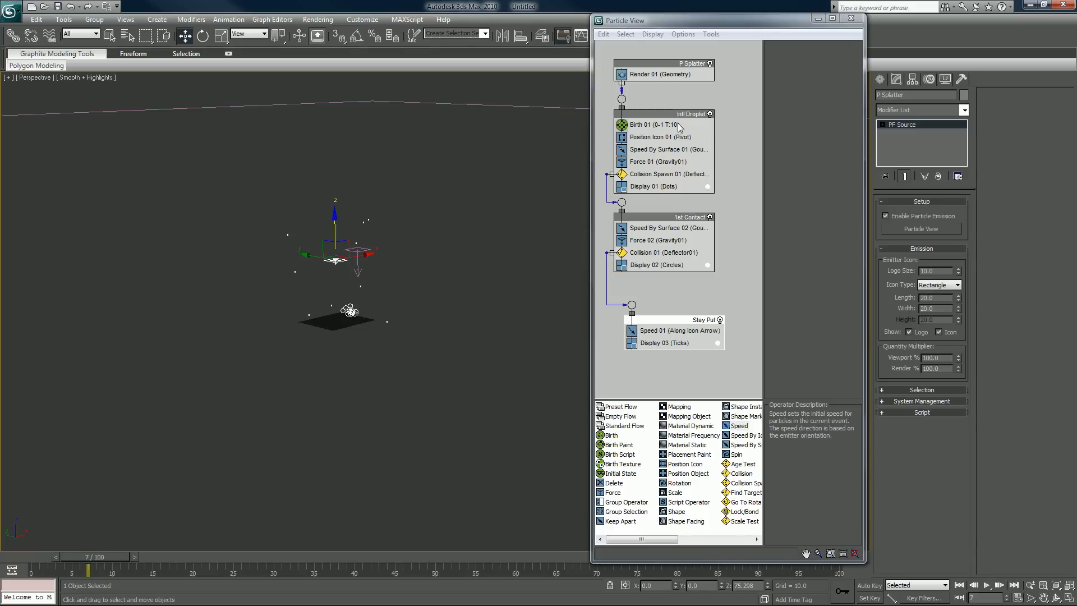
Set Birth 01 to 40 droplets with initial speed 800 and variation 800.
{"action": "left_click", "coordinate": [649, 125]}
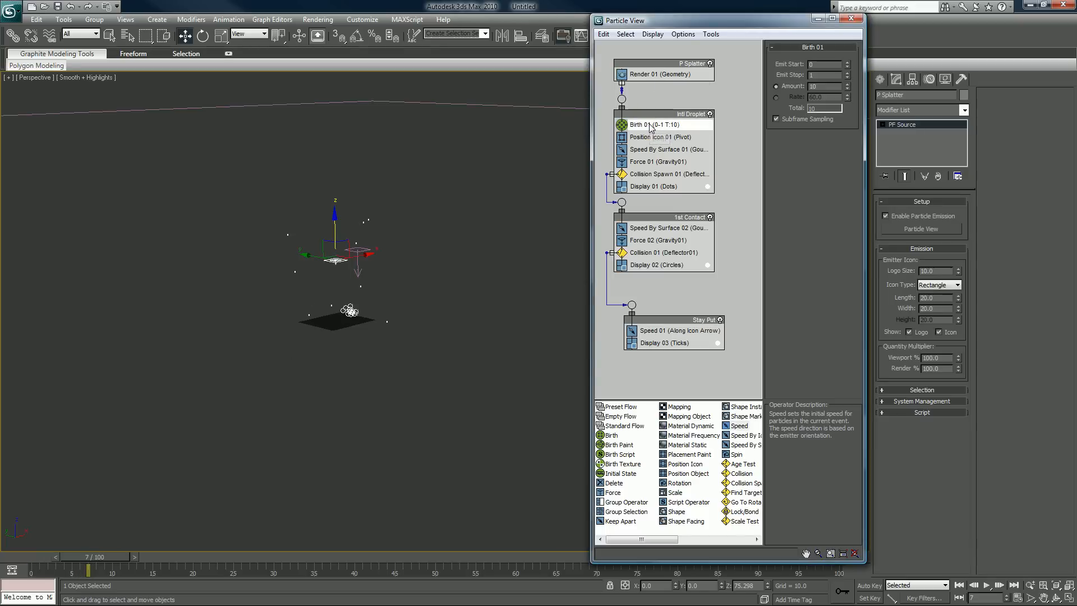
{"action": "mouse_move", "coordinate": [645, 141]}
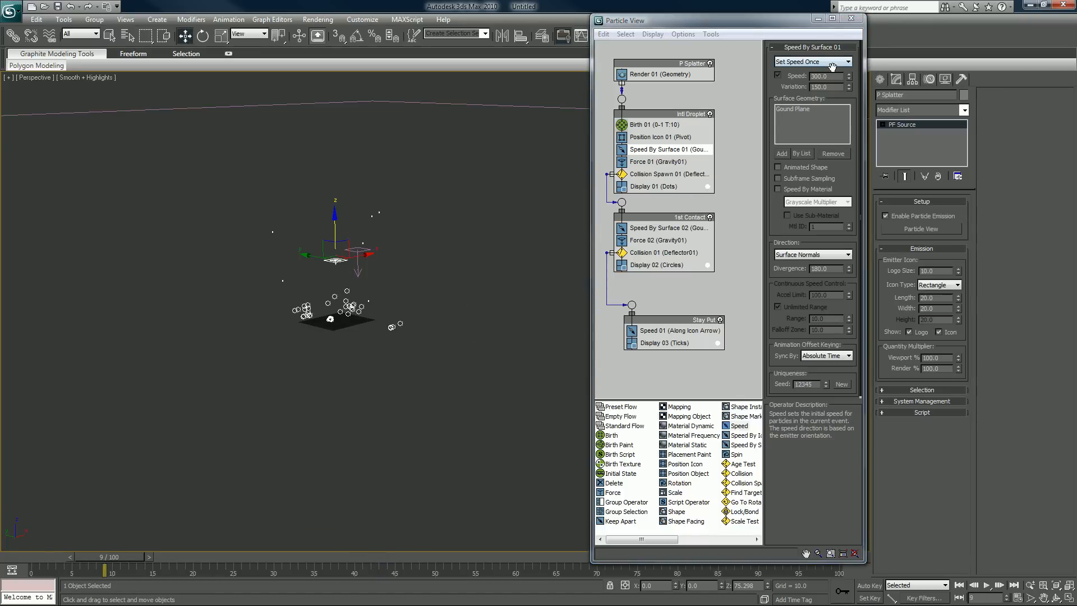
{"action": "triple_click", "coordinate": [823, 76]}
{"action": "type", "text": "800"}
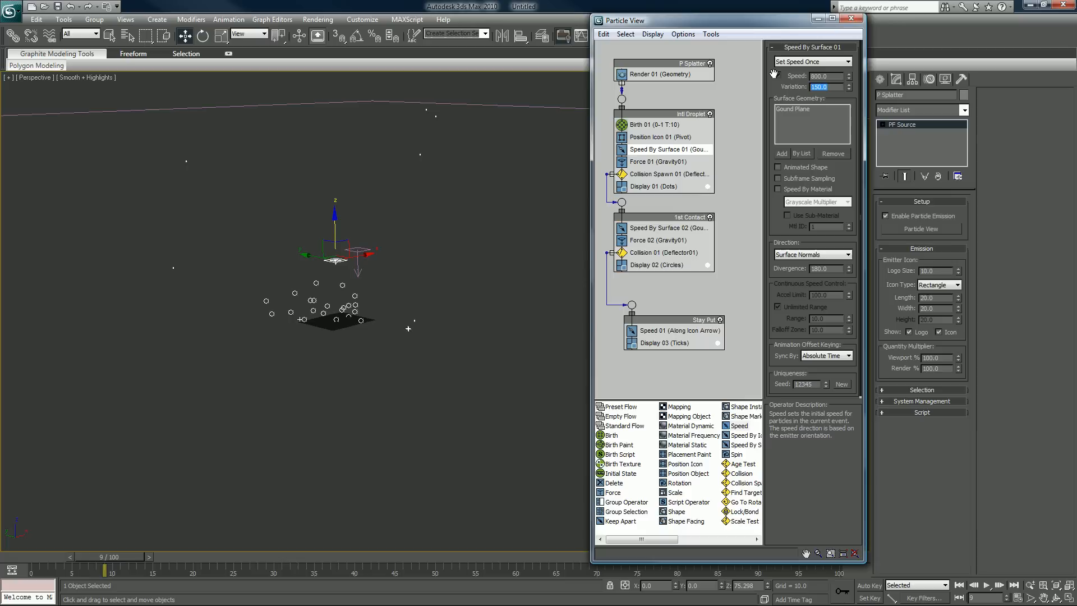
{"action": "triple_click", "coordinate": [820, 86]}
{"action": "type", "text": "400"}
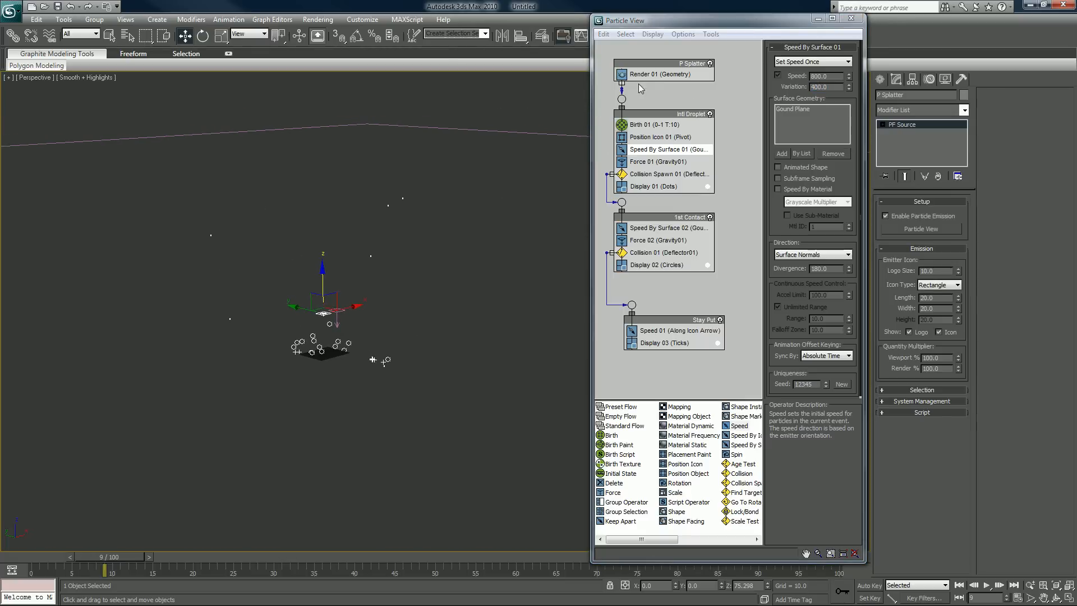
{"action": "left_click", "coordinate": [644, 124]}
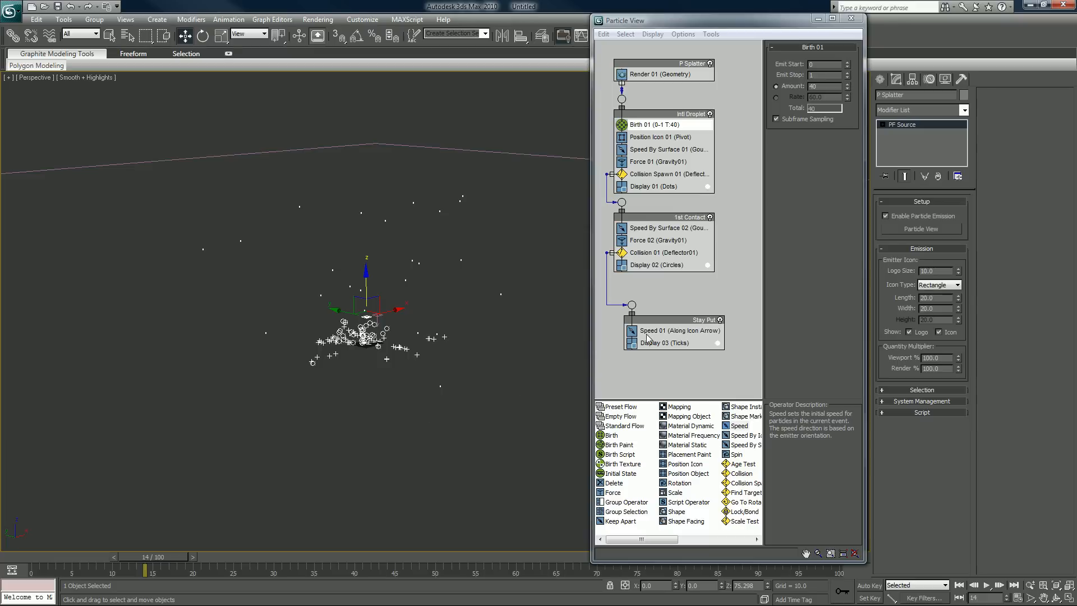
{"action": "mouse_move", "coordinate": [651, 205]}
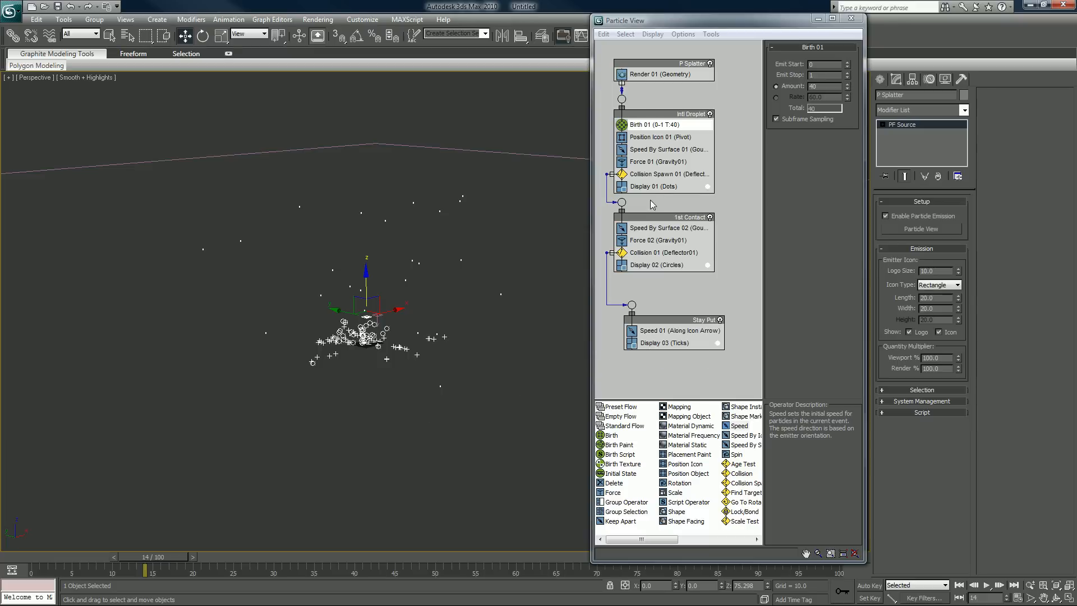
Switch Display 01 type to Lines for the initial droplets, then check Display 02's types.
{"action": "left_click", "coordinate": [652, 186]}
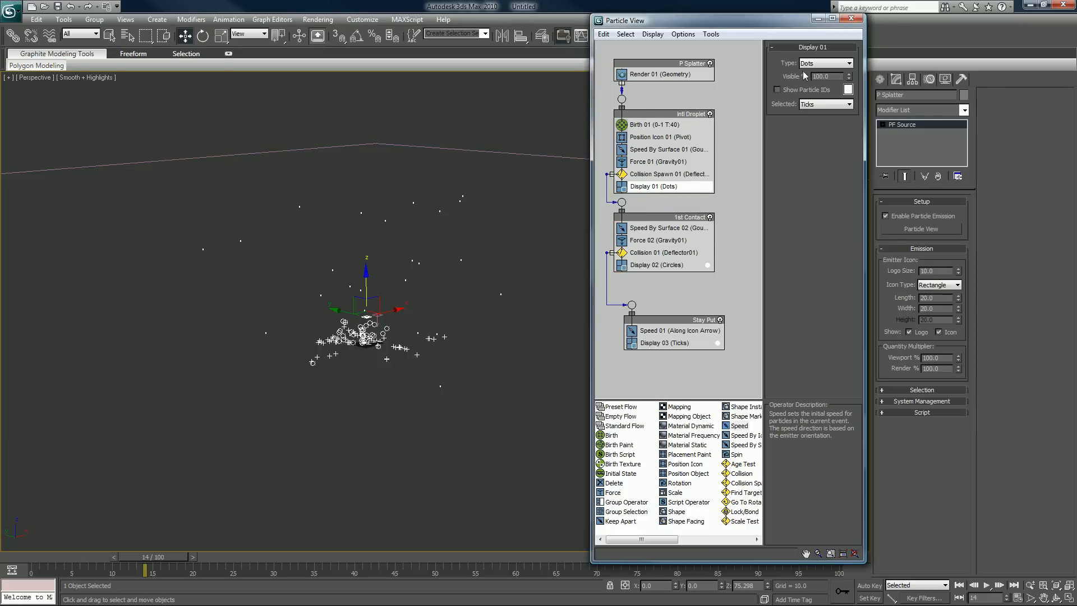
{"action": "left_click", "coordinate": [847, 63]}
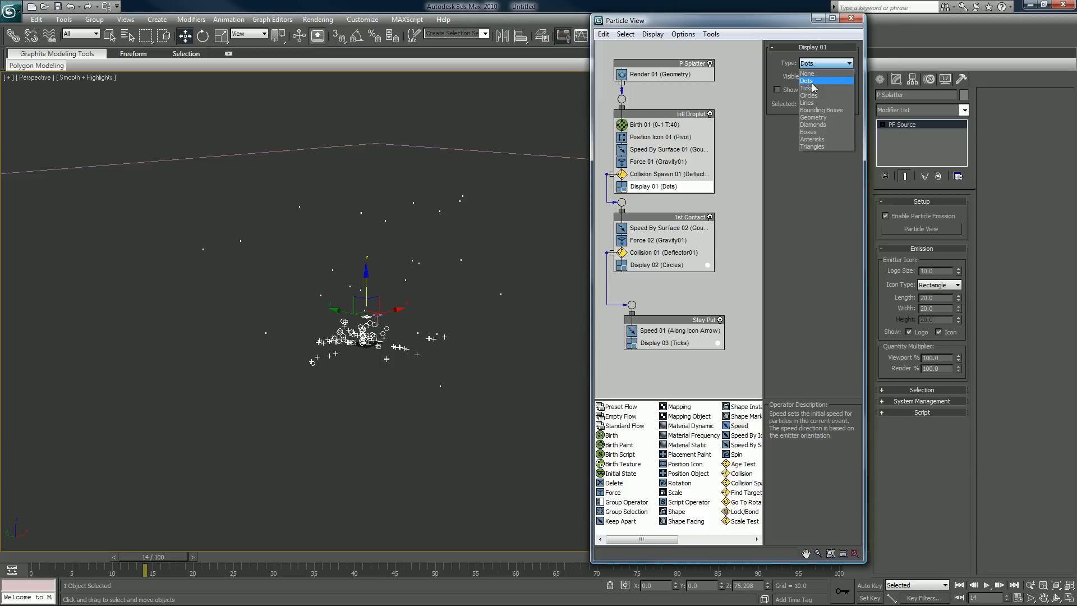
{"action": "left_click", "coordinate": [805, 95]}
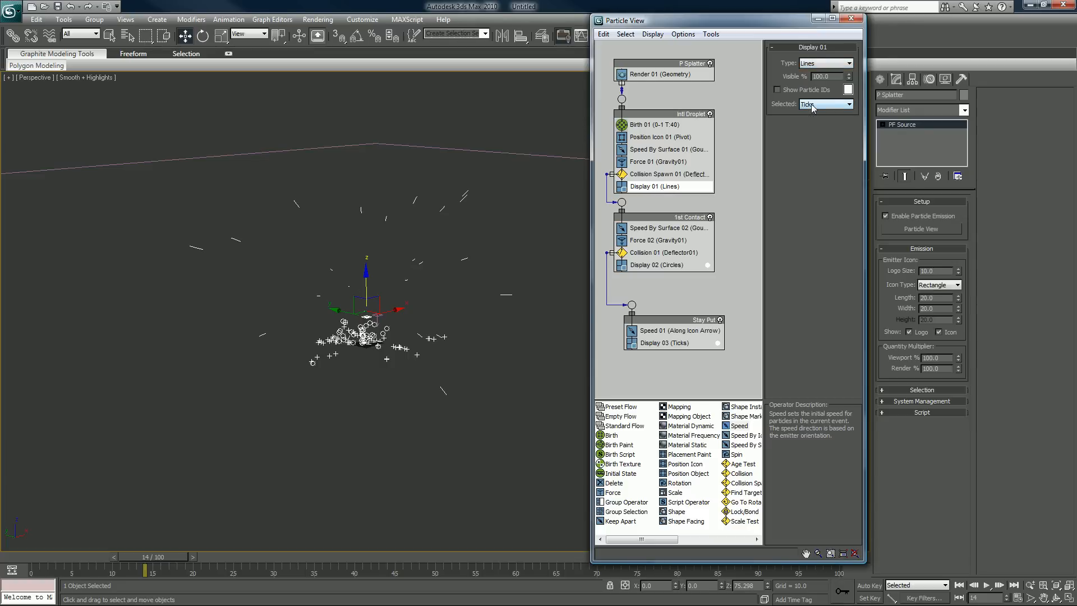
{"action": "mouse_move", "coordinate": [655, 266]}
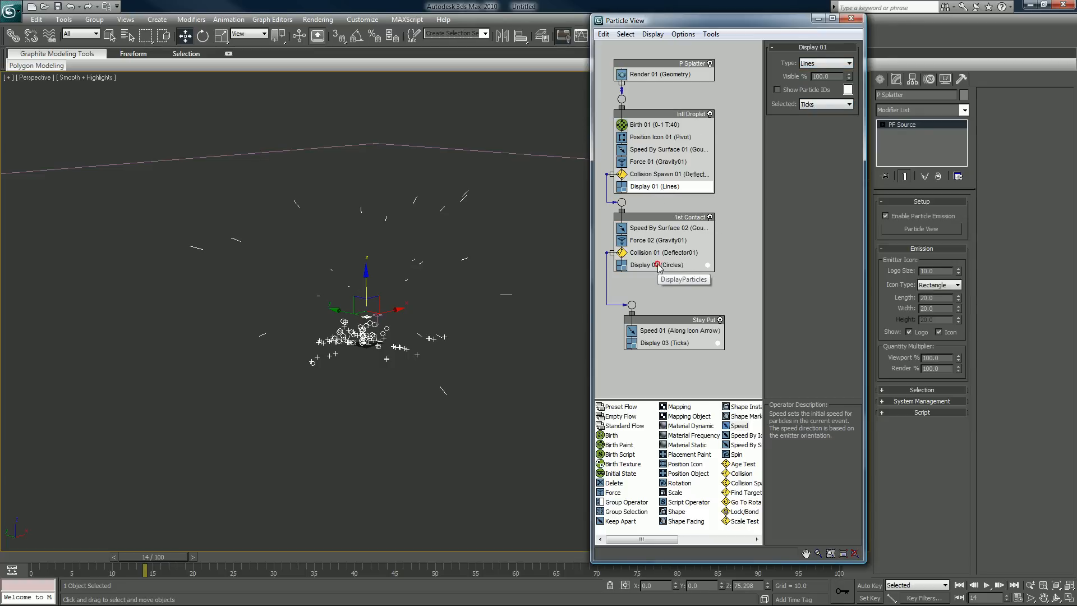
{"action": "left_click", "coordinate": [847, 64]}
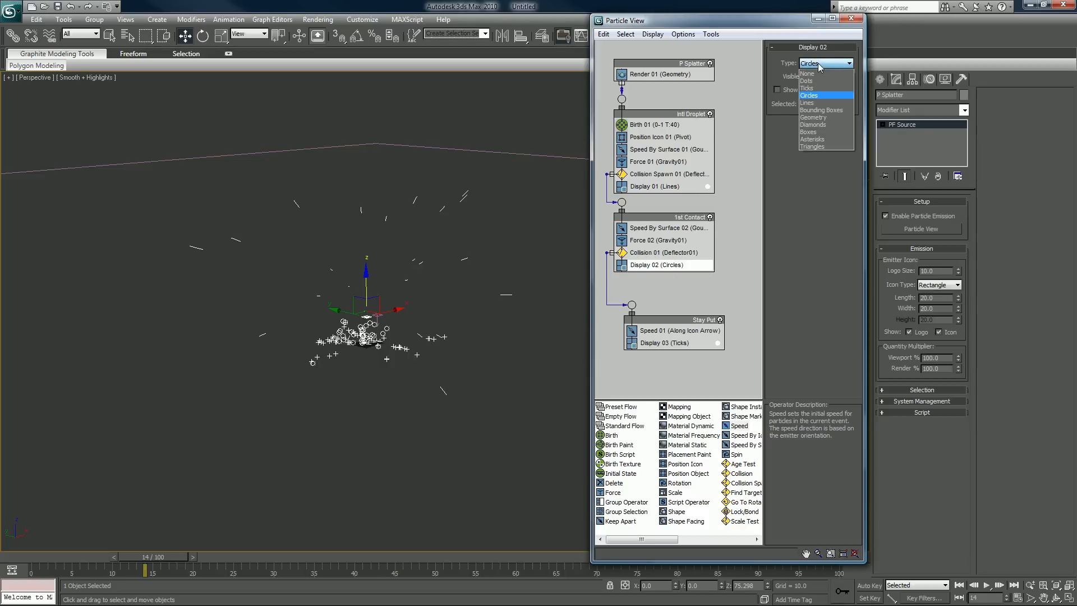
{"action": "left_click", "coordinate": [808, 102]}
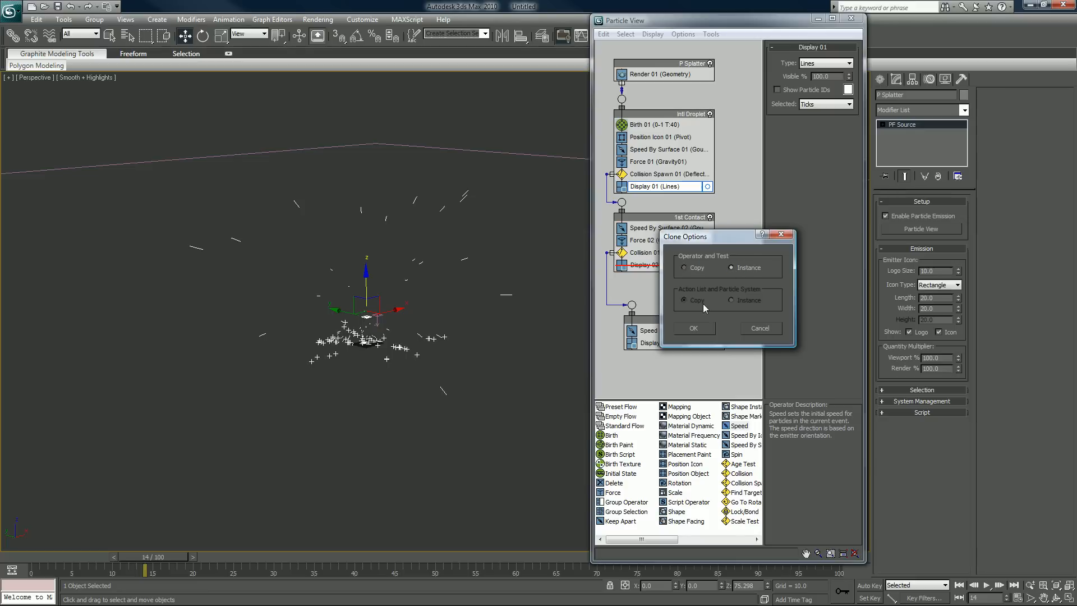
Copy the lines display operator into 1st Contact and review Stay Put's tick display.
{"action": "left_click", "coordinate": [692, 328]}
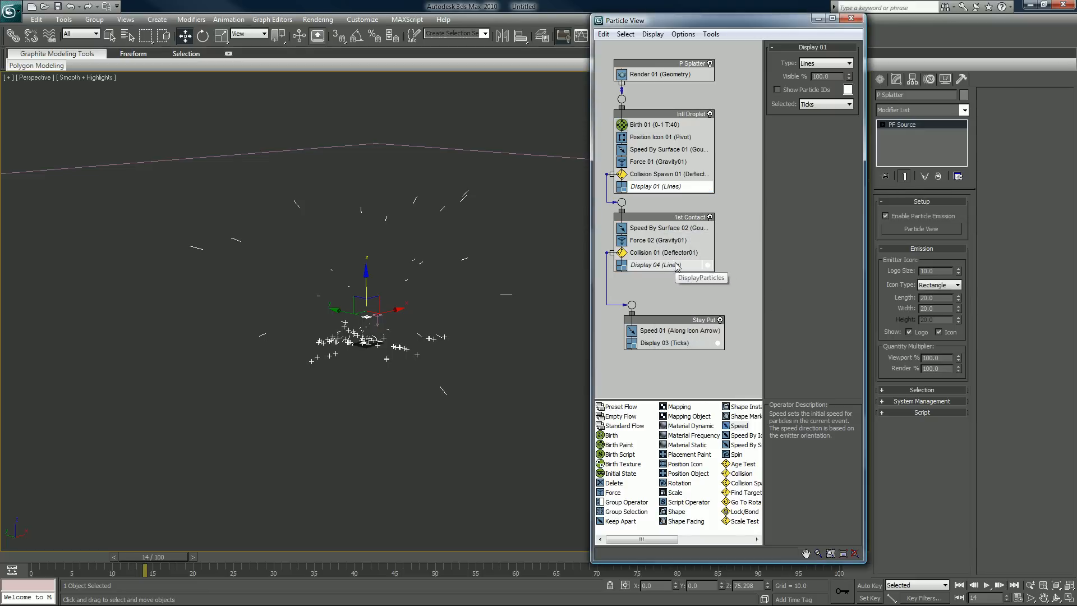
{"action": "left_click", "coordinate": [661, 265]}
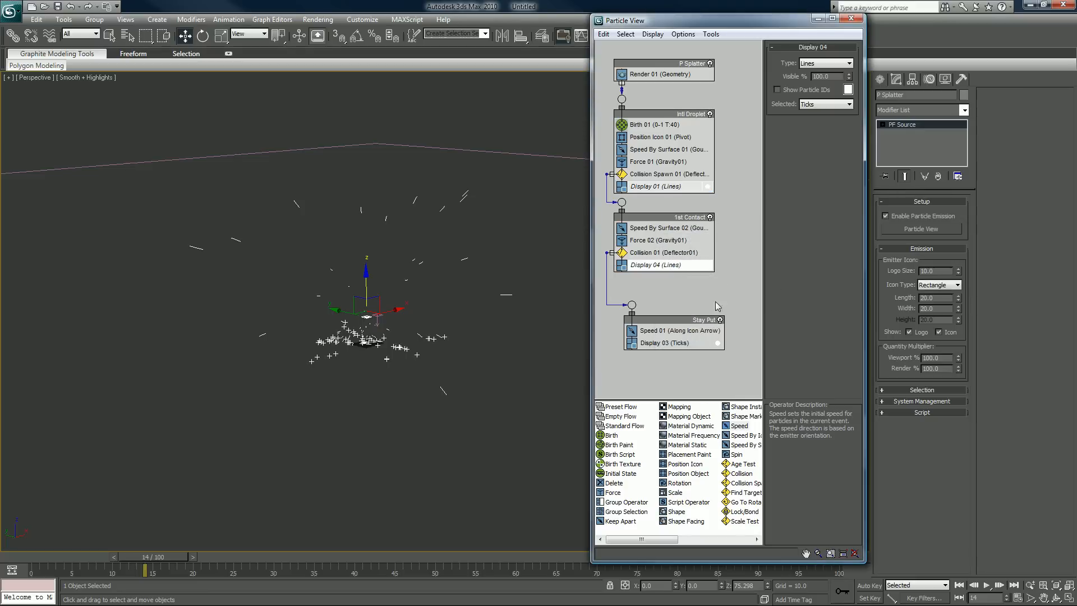
{"action": "left_click", "coordinate": [664, 342]}
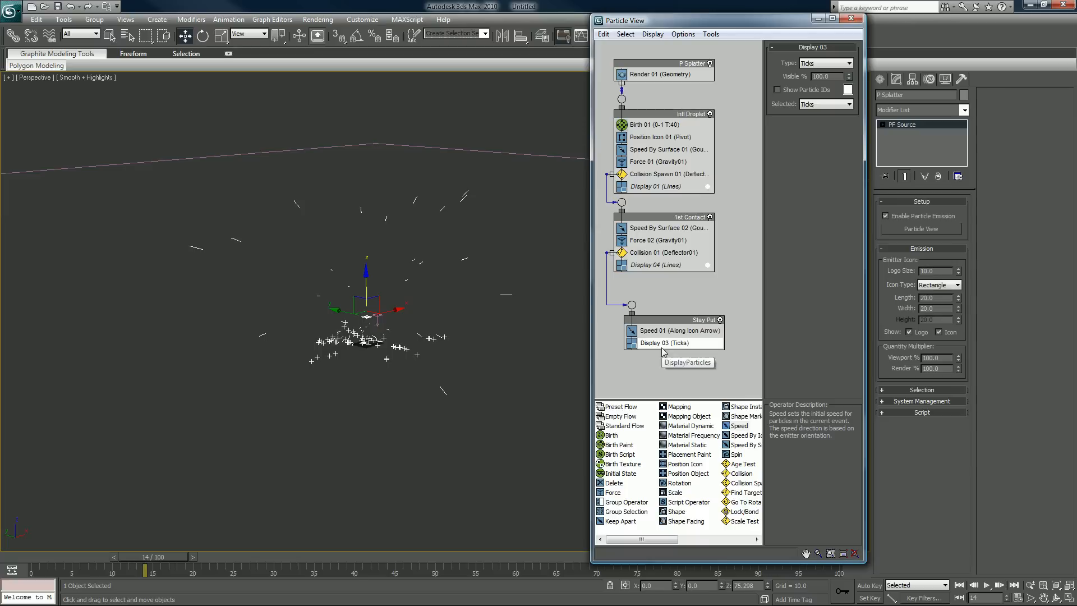
{"action": "mouse_move", "coordinate": [735, 173]}
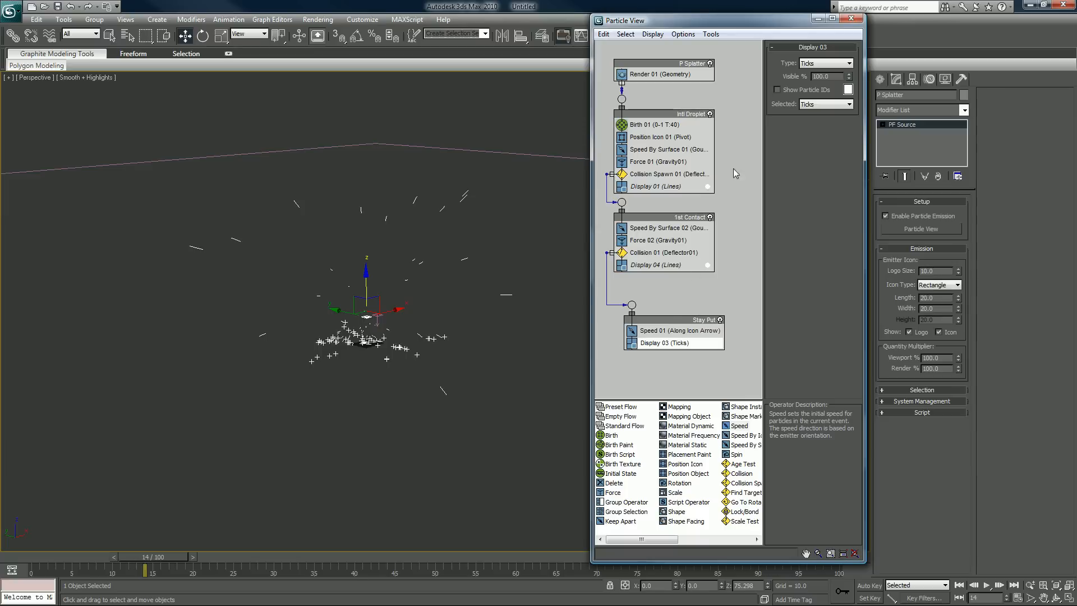
{"action": "mouse_move", "coordinate": [660, 268]}
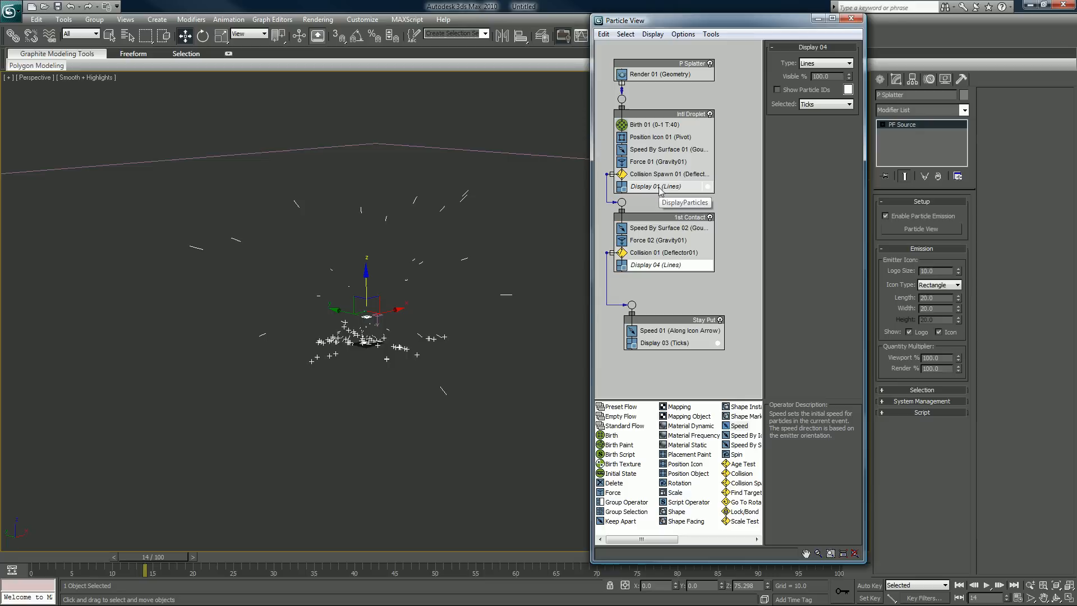
{"action": "mouse_move", "coordinate": [660, 190]}
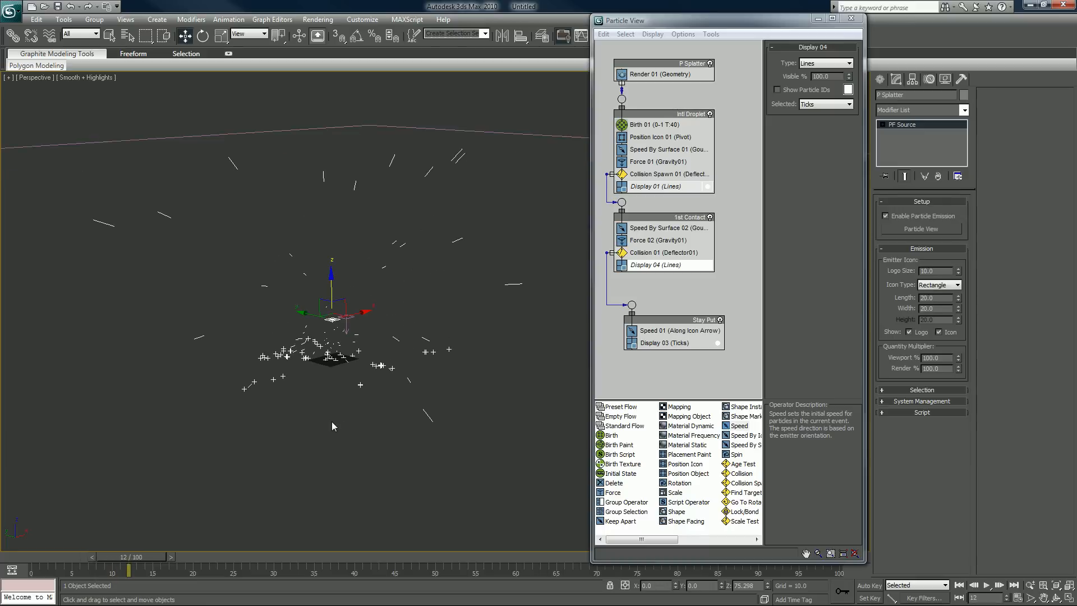
{"action": "mouse_move", "coordinate": [659, 228]}
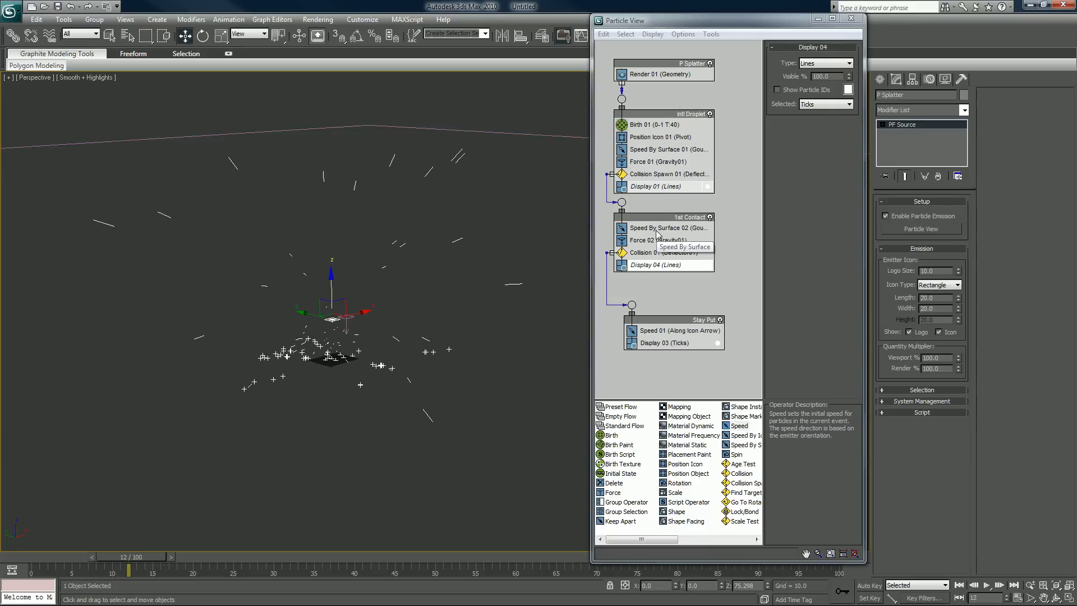
Select Speed By Surface 02 in 1st Contact to lower its variation to 150.
{"action": "left_click", "coordinate": [669, 227]}
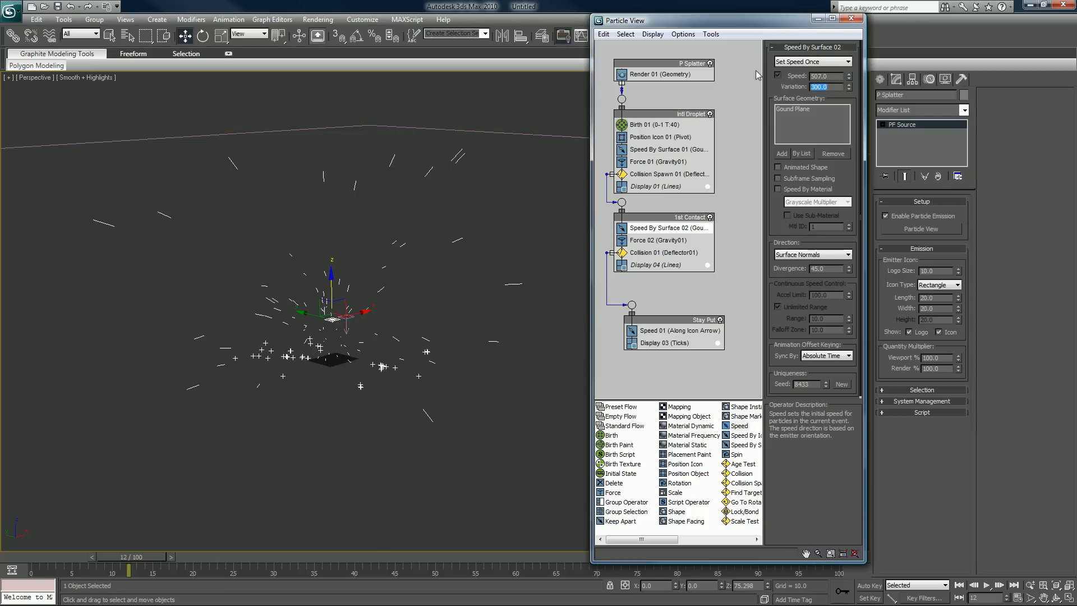
{"action": "mouse_move", "coordinate": [767, 124]}
{"action": "type", "text": "150"}
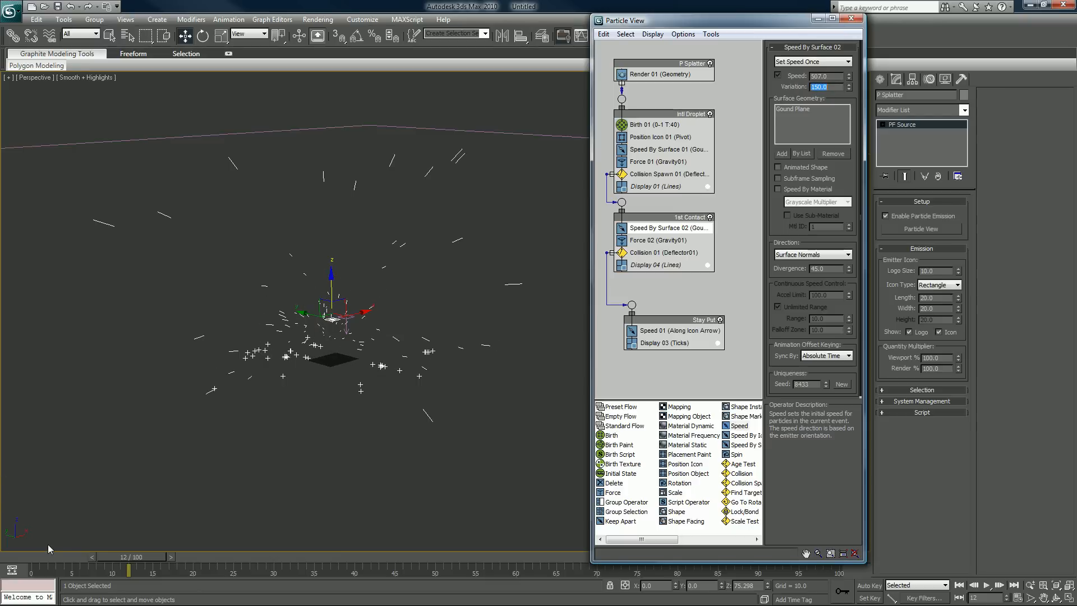
{"action": "mouse_move", "coordinate": [41, 560]}
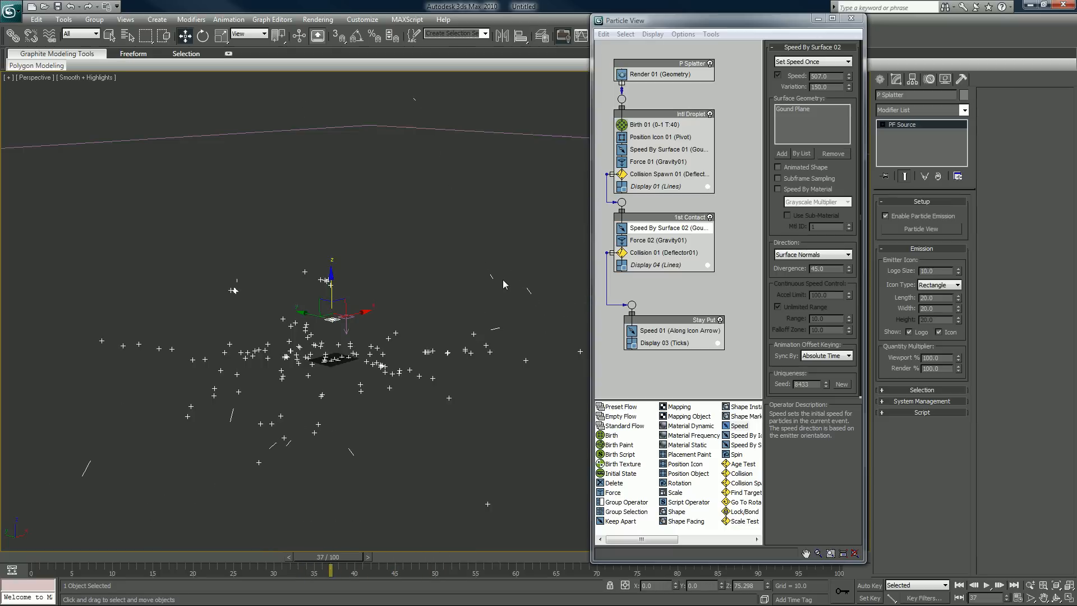
{"action": "mouse_move", "coordinate": [477, 271]}
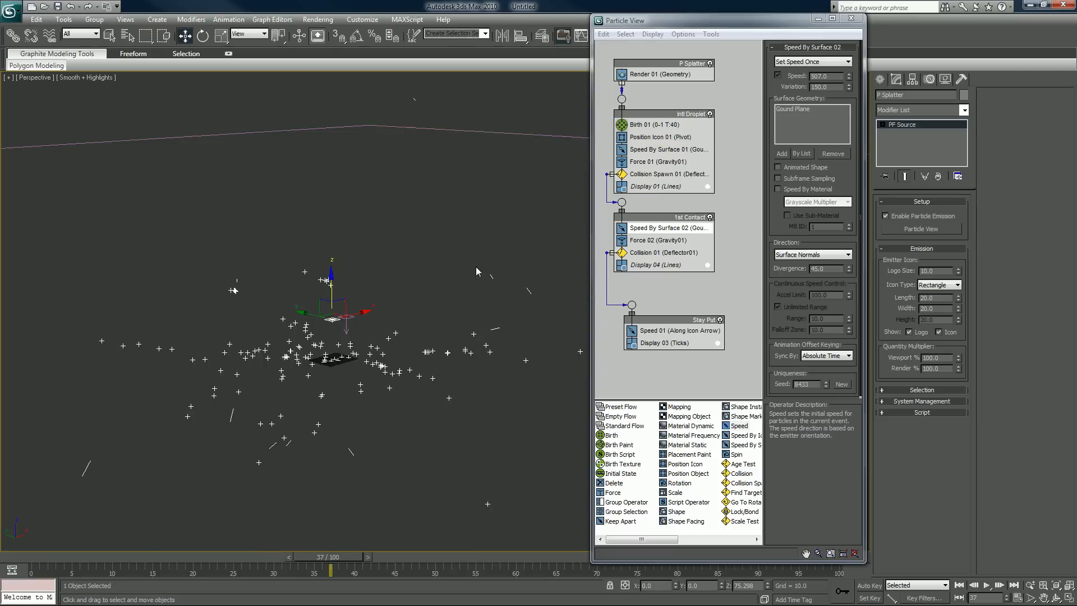
{"action": "mouse_move", "coordinate": [444, 319]}
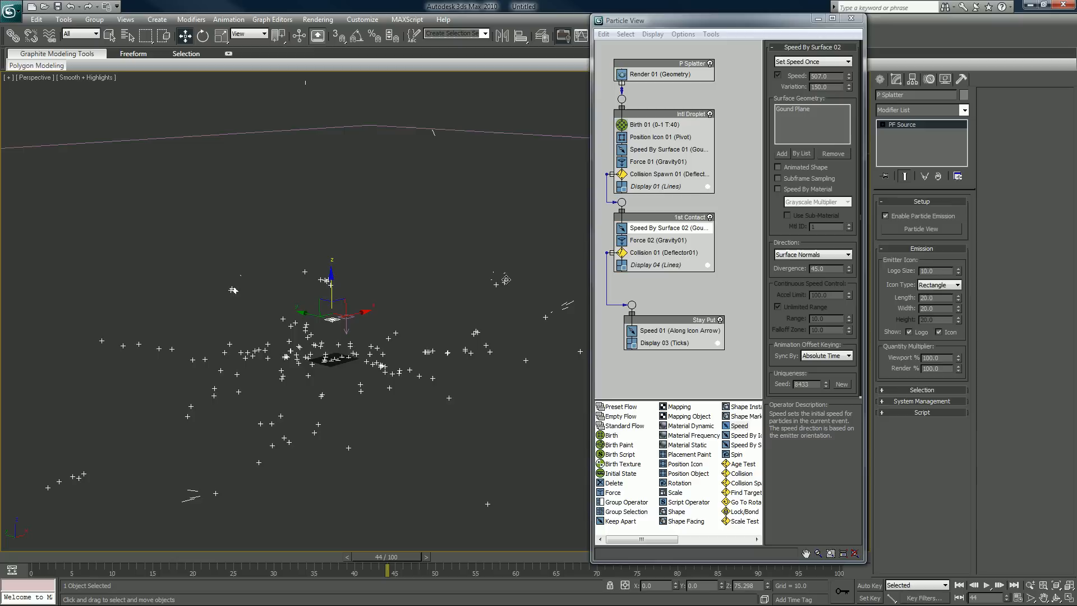
Lower the Speed By Surface 02 divergence from 45 to 30.
{"action": "left_click", "coordinate": [393, 557]}
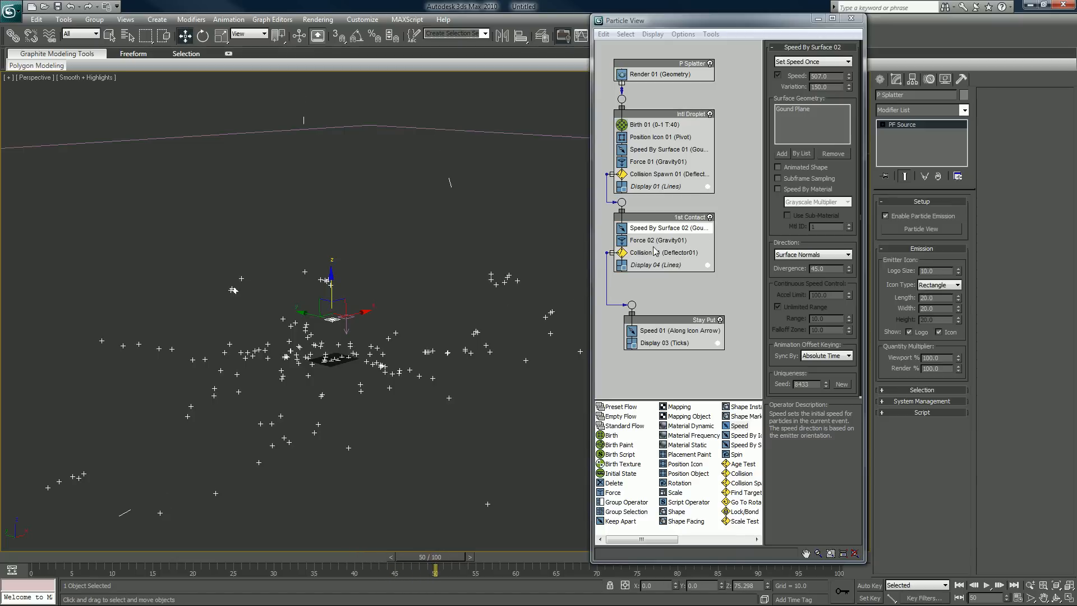
{"action": "mouse_move", "coordinate": [666, 227]}
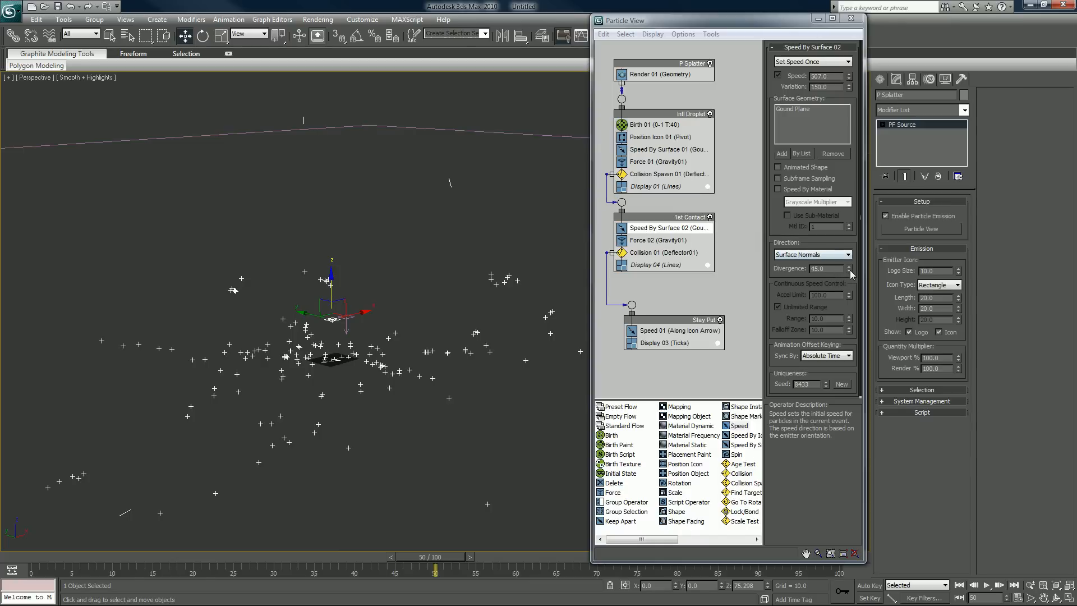
{"action": "left_click", "coordinate": [848, 270]}
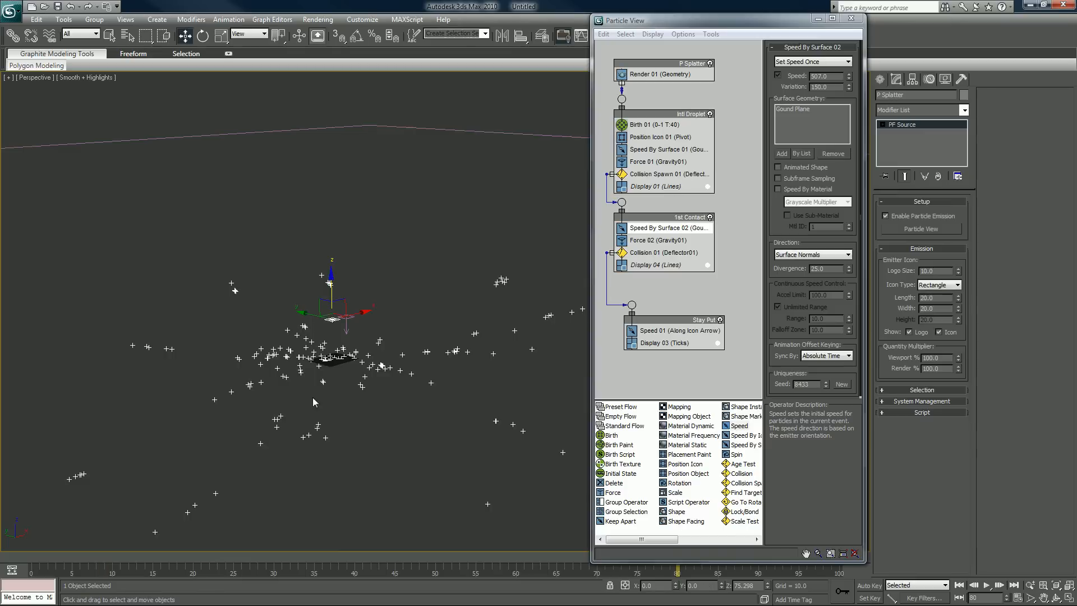
{"action": "mouse_move", "coordinate": [495, 299]}
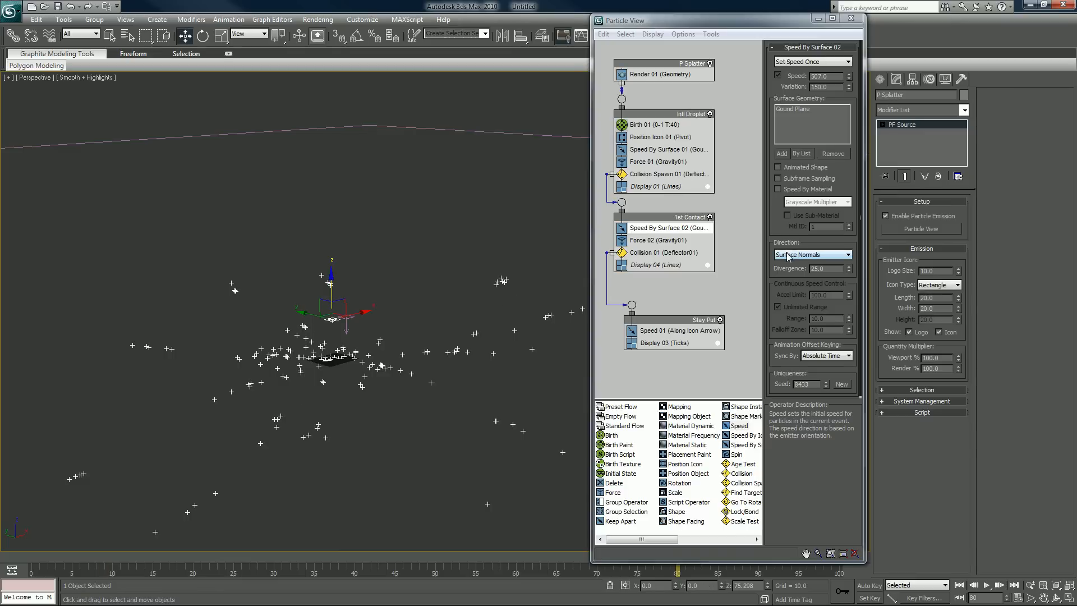
{"action": "triple_click", "coordinate": [824, 268]}
{"action": "type", "text": "30"}
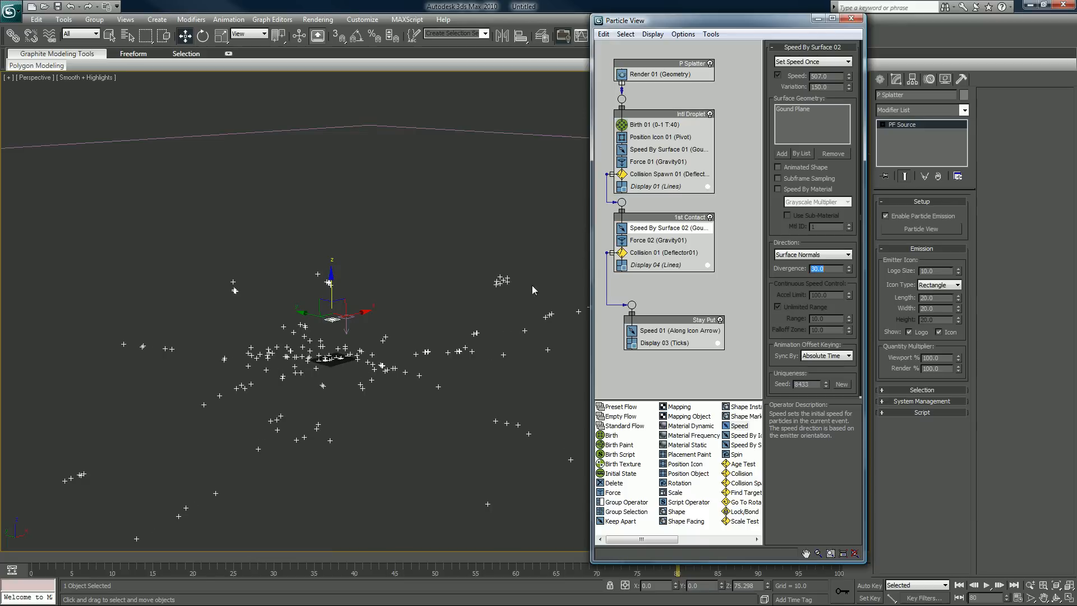
{"action": "left_click", "coordinate": [663, 173]}
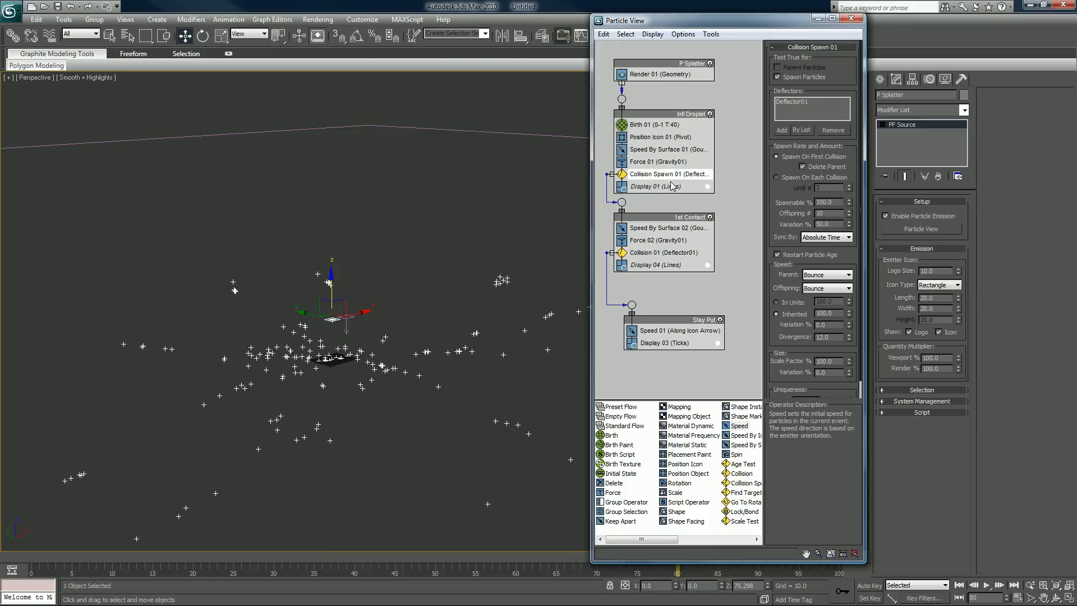
Give Collision Spawn 01 25 offspring and 100% spawnable, checking Birth 01 along the way.
{"action": "triple_click", "coordinate": [828, 213]}
{"action": "type", "text": "25"}
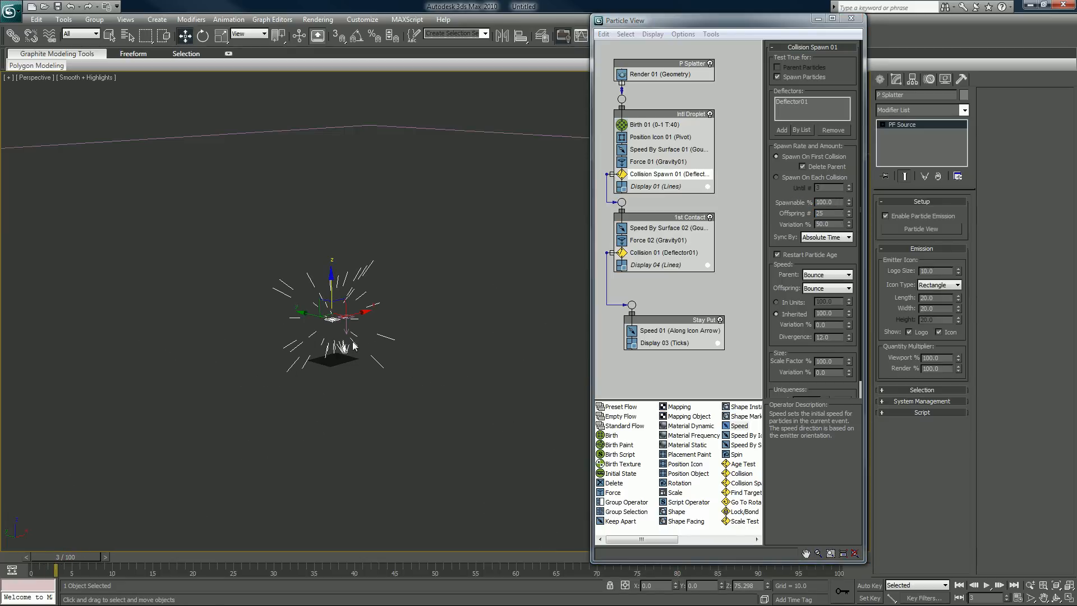
{"action": "mouse_move", "coordinate": [353, 287]}
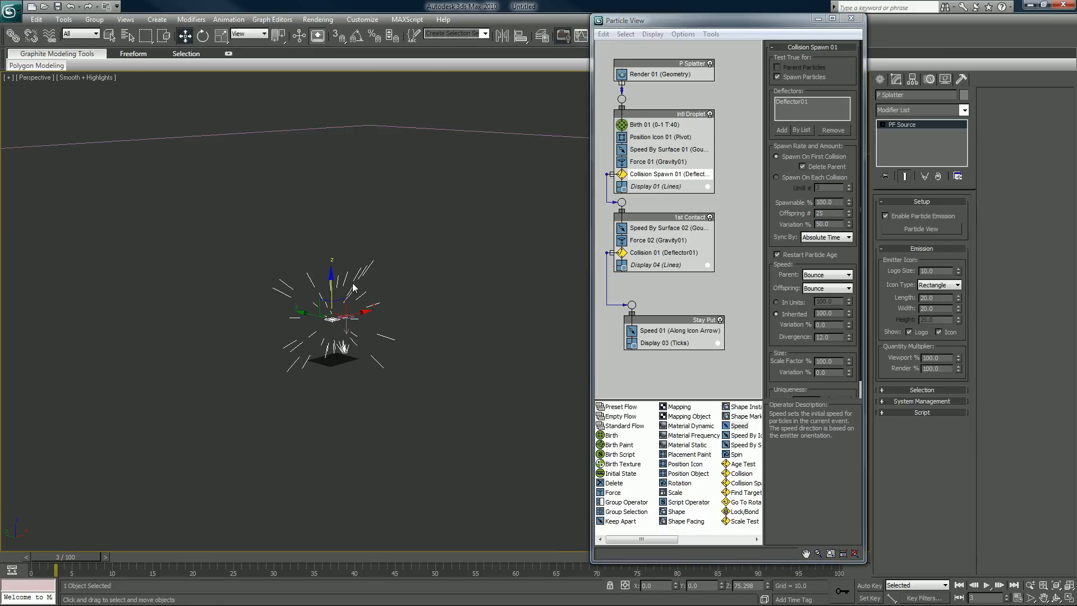
{"action": "left_click", "coordinate": [642, 125]}
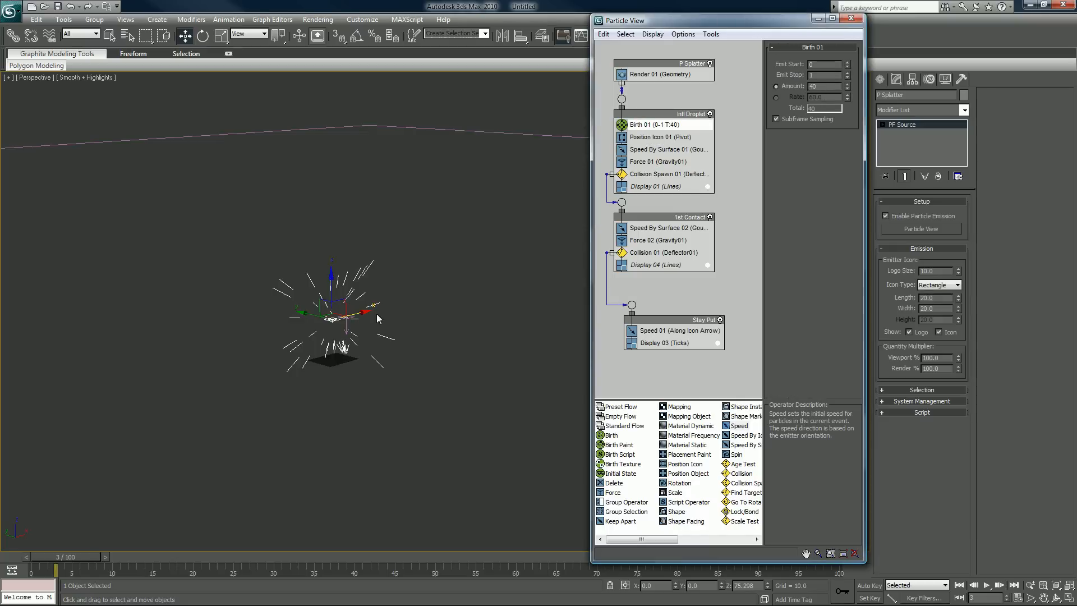
{"action": "left_click", "coordinate": [663, 174]}
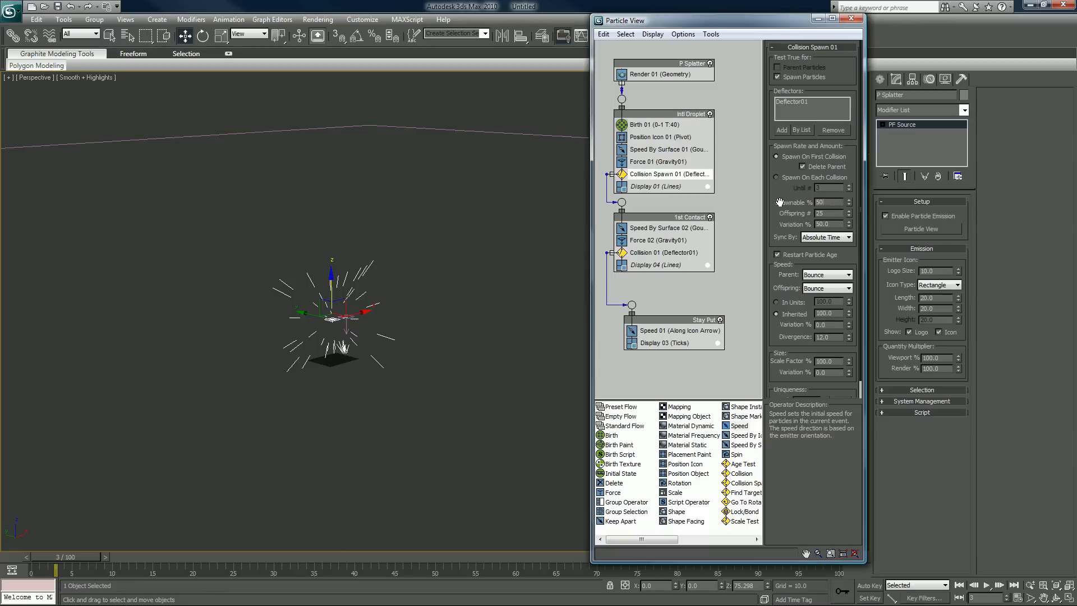
{"action": "mouse_move", "coordinate": [63, 563]}
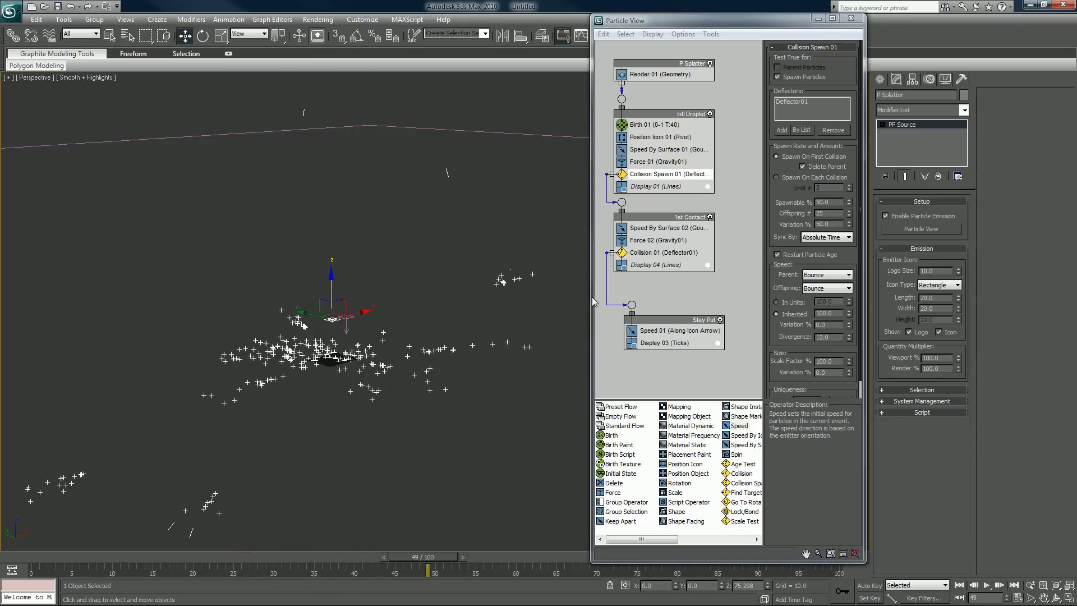
{"action": "triple_click", "coordinate": [824, 202]}
{"action": "type", "text": "100"}
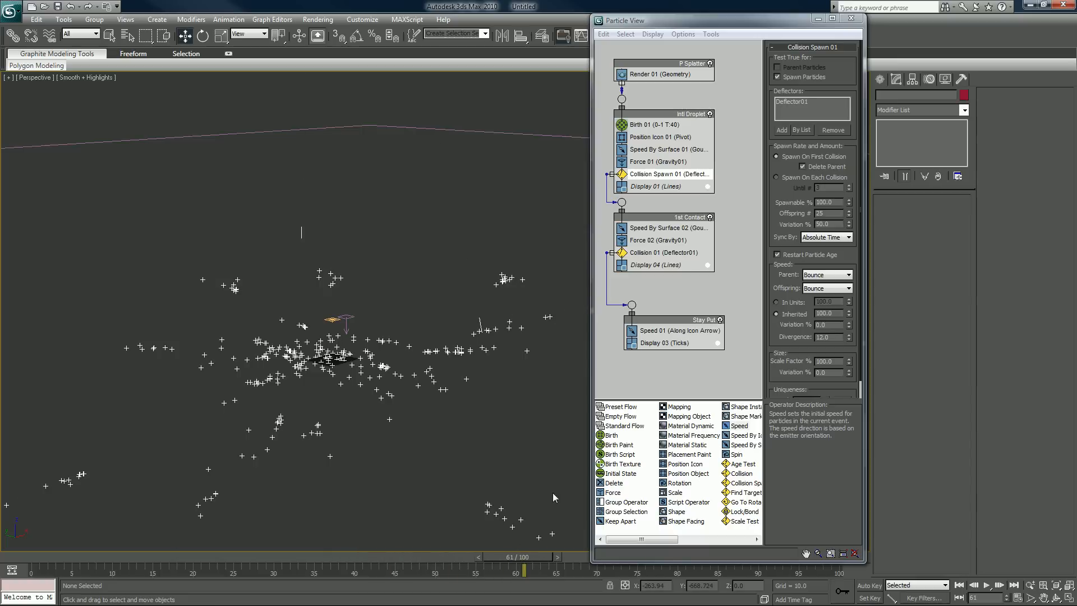
{"action": "mouse_move", "coordinate": [645, 159]}
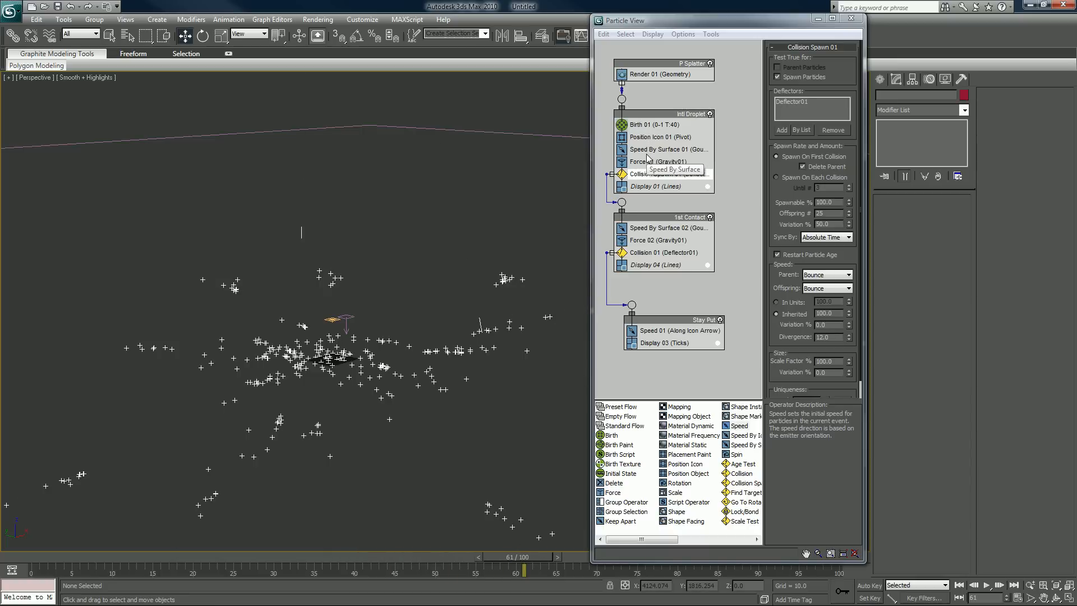
Set Speed By Surface 01 variation to 0 and replay the splash from the first frame.
{"action": "left_click", "coordinate": [666, 149]}
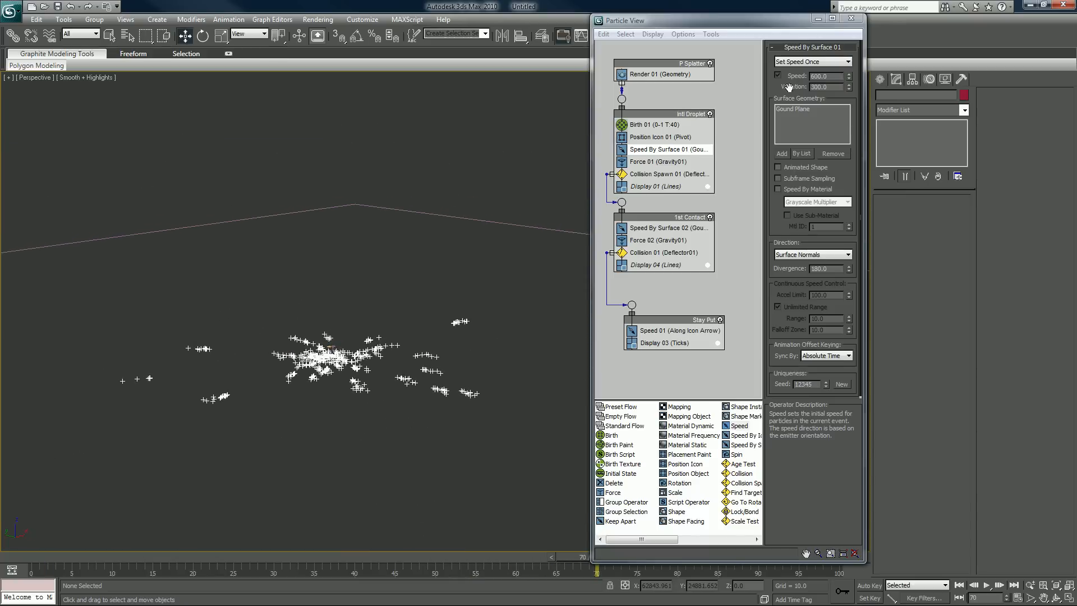
{"action": "triple_click", "coordinate": [823, 86]}
{"action": "type", "text": "0"}
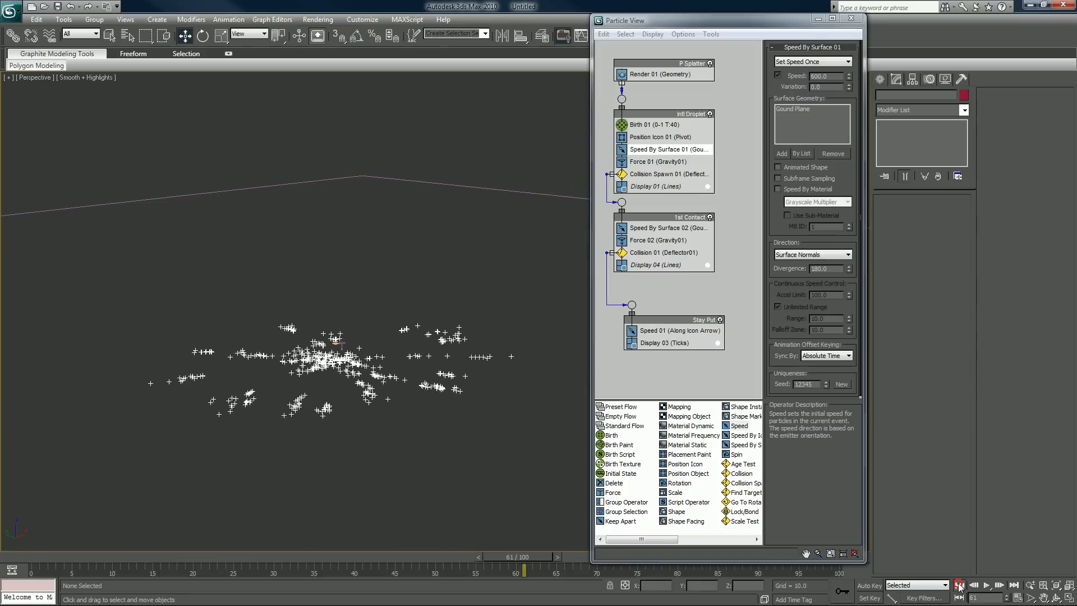
{"action": "left_click", "coordinate": [960, 585]}
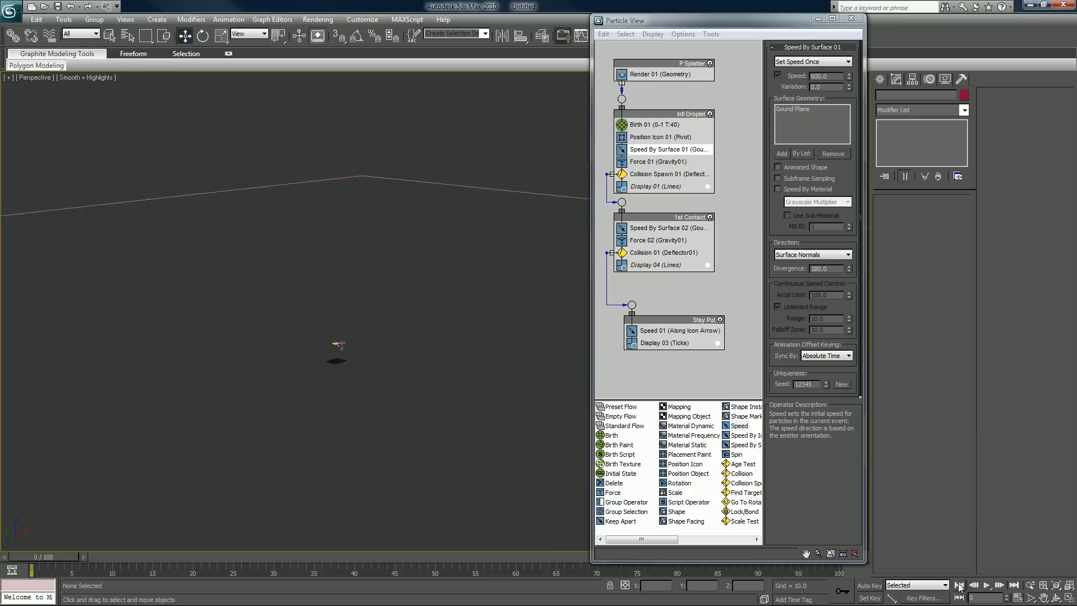
{"action": "left_click", "coordinate": [984, 585]}
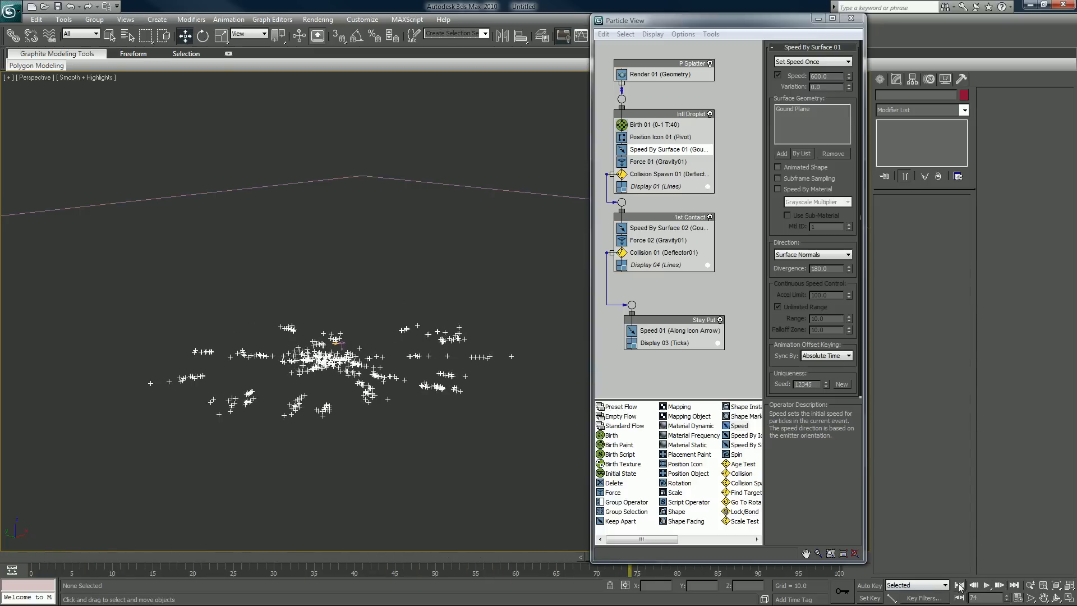
{"action": "mouse_move", "coordinate": [886, 522]}
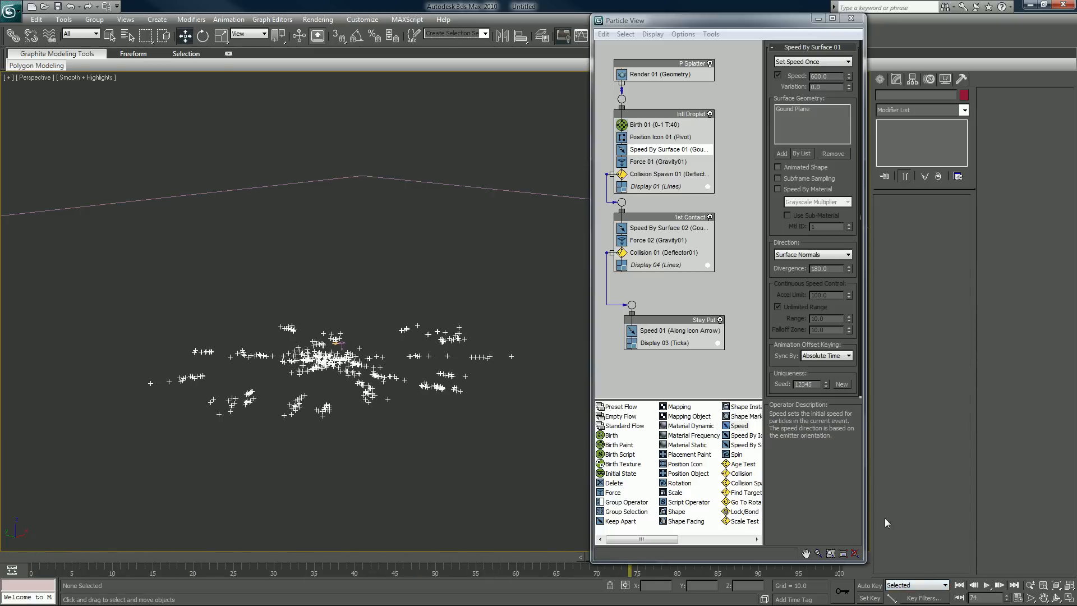